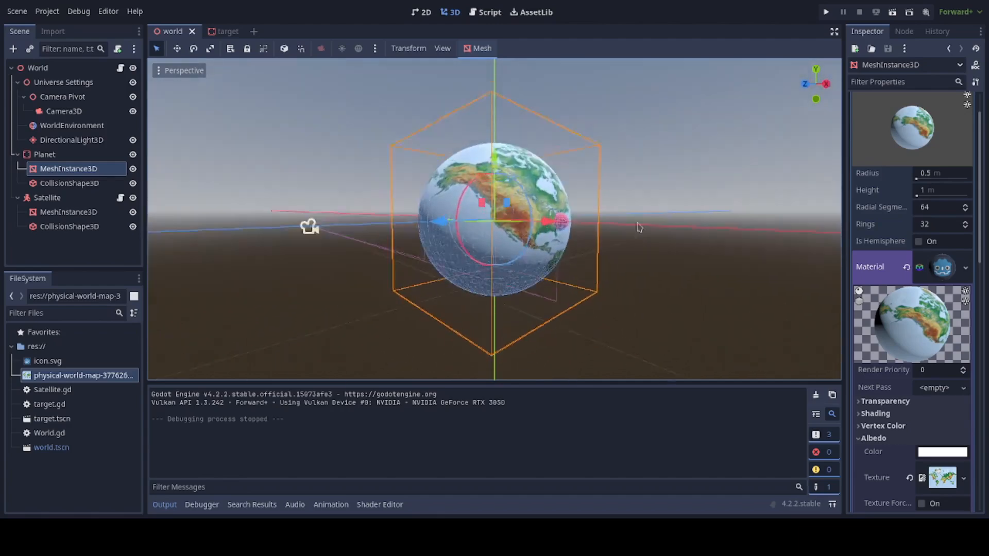
Step: Orbit around the Earth planet, then show the World root node's script and camera reference
left_click_drag(637, 228, 570, 164)
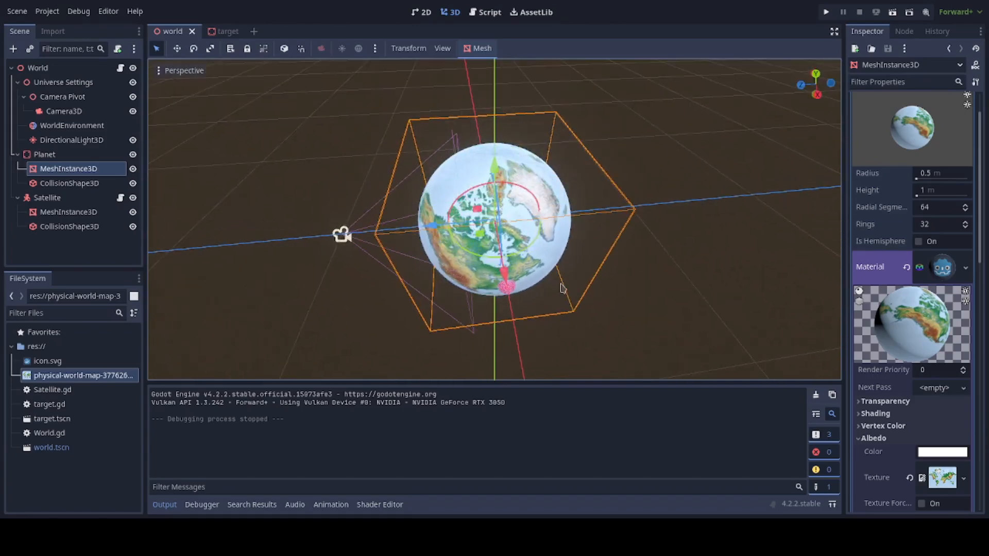
left_click_drag(561, 288, 505, 280)
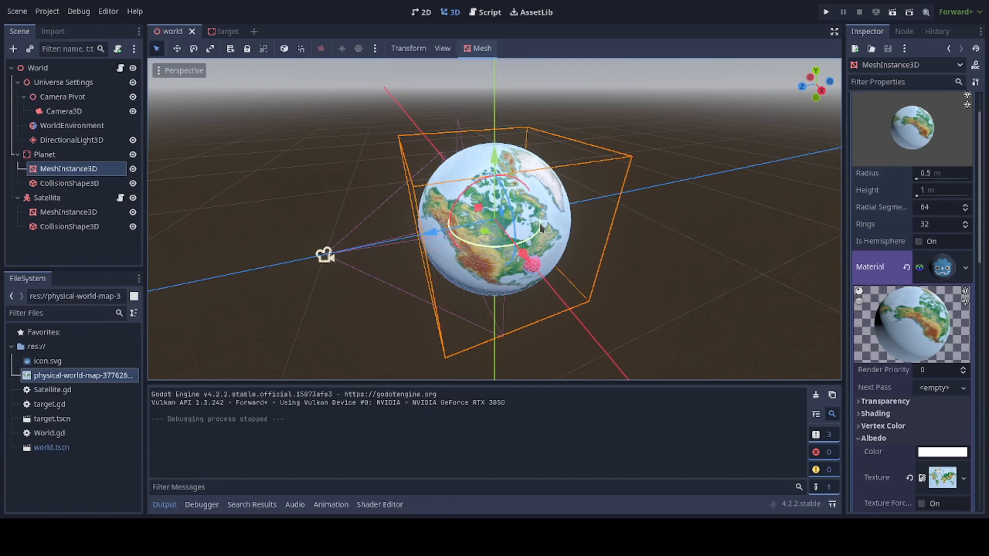
mouse_move(334, 167)
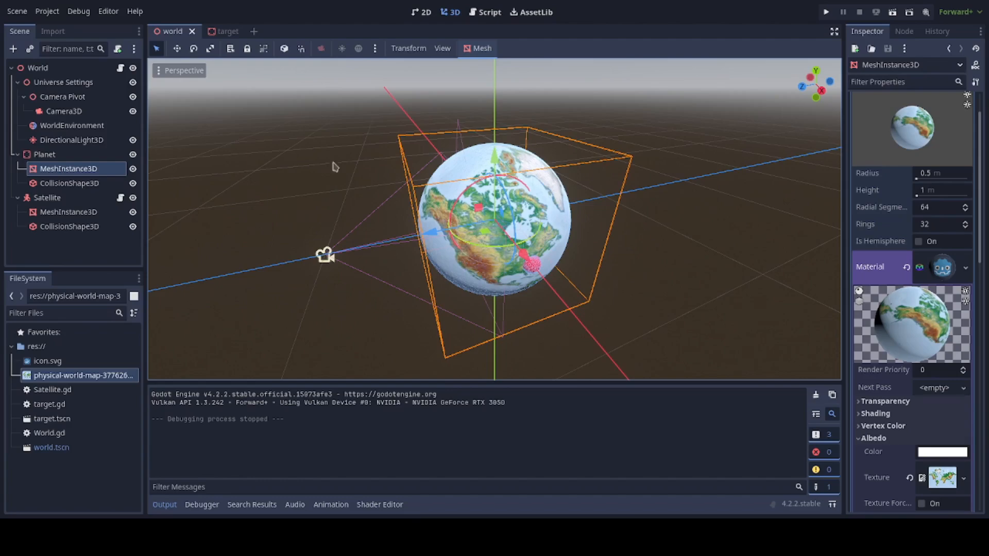
mouse_move(56, 74)
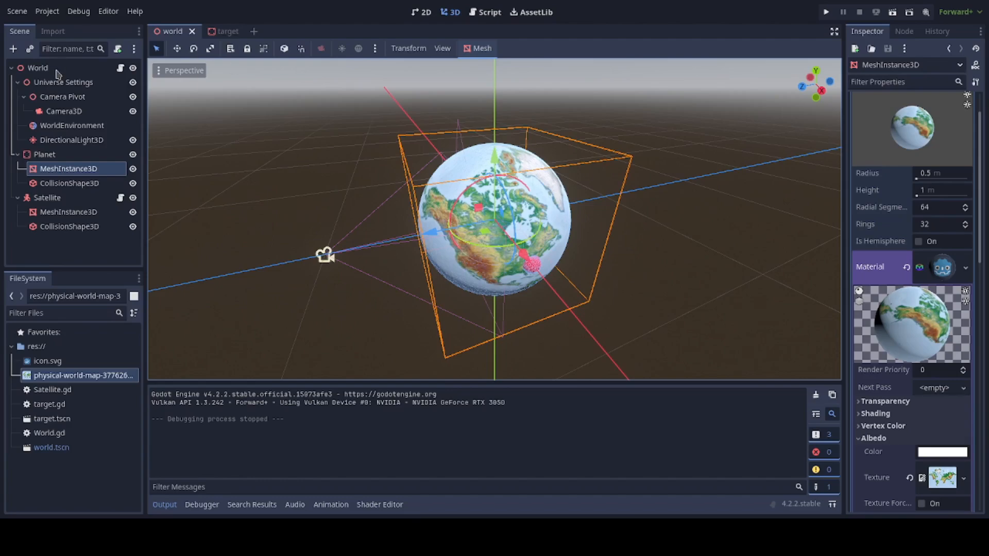
left_click(38, 68)
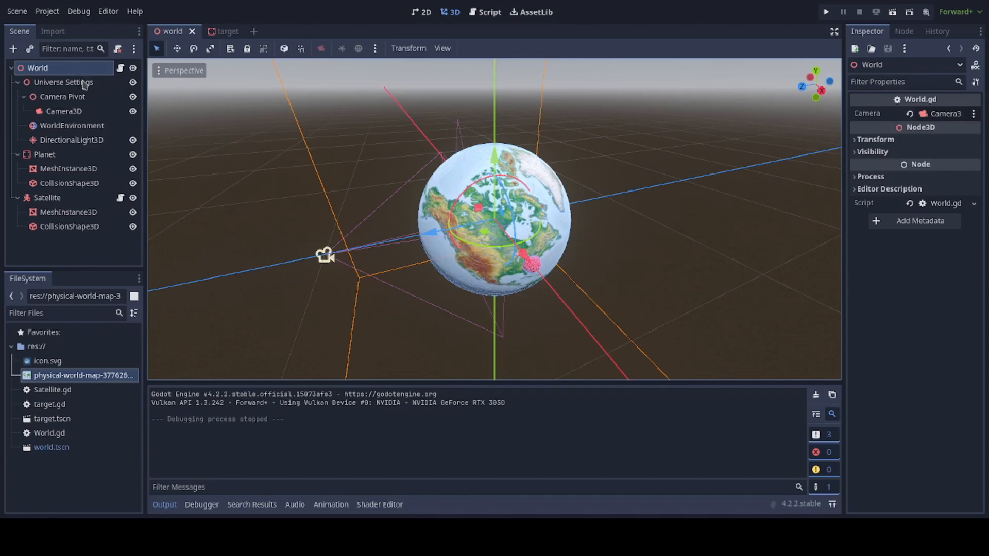
Step: Review the WorldEnvironment's procedural sky material and the DirectionalLight3D settings
left_click(63, 83)
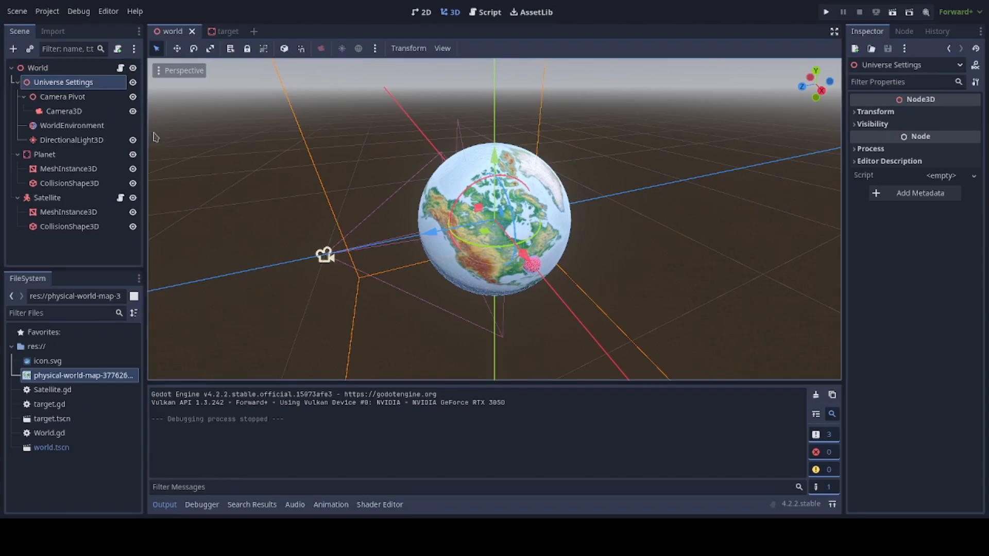
mouse_move(62, 103)
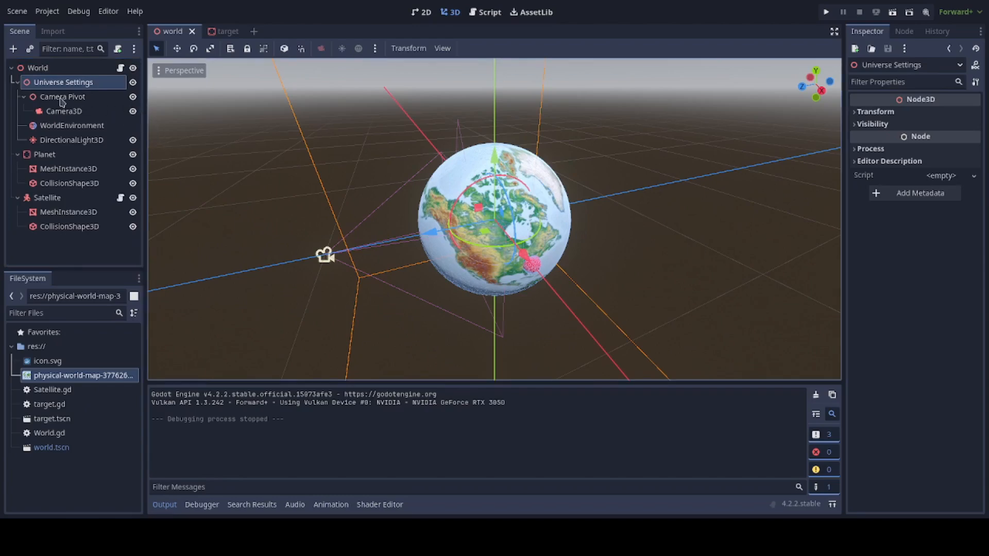
left_click(71, 124)
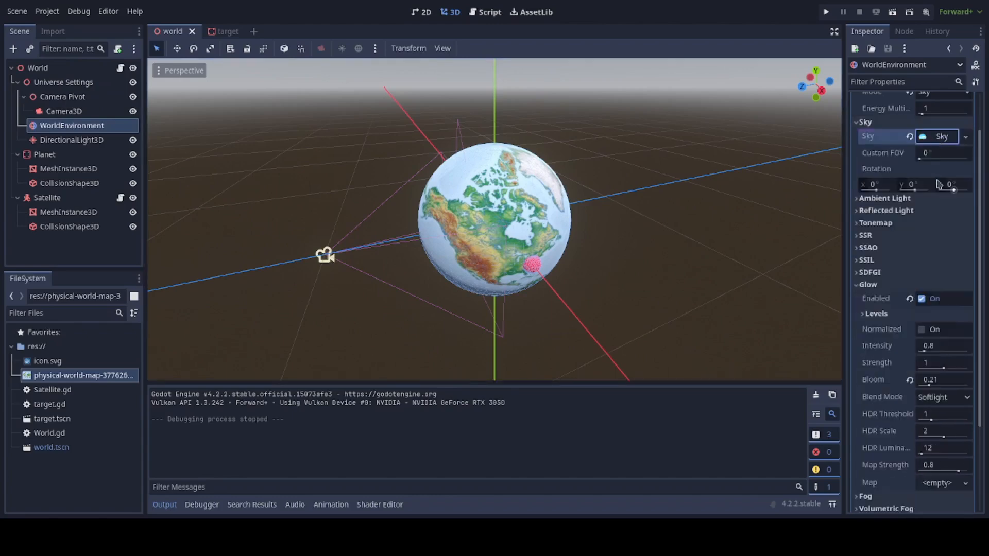
left_click(939, 135)
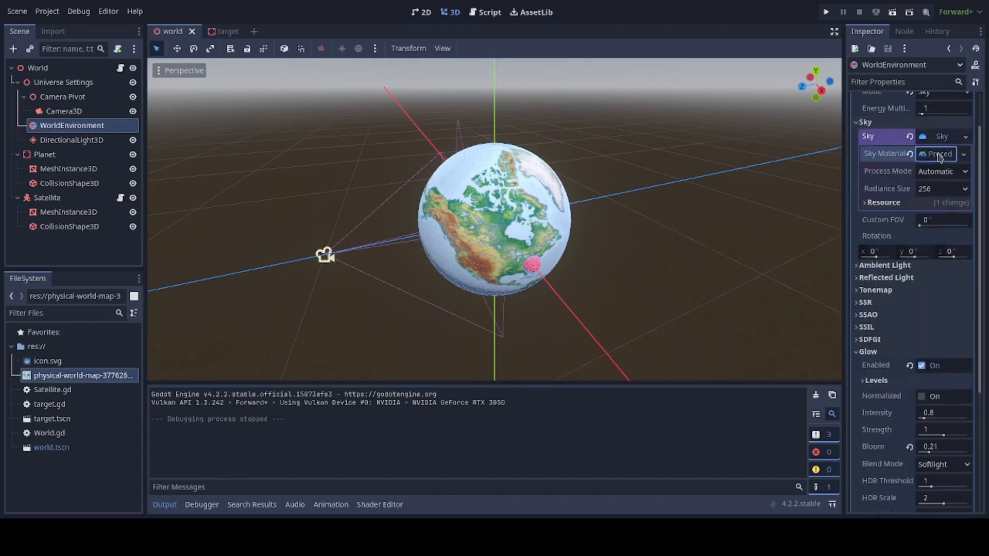
left_click(937, 153)
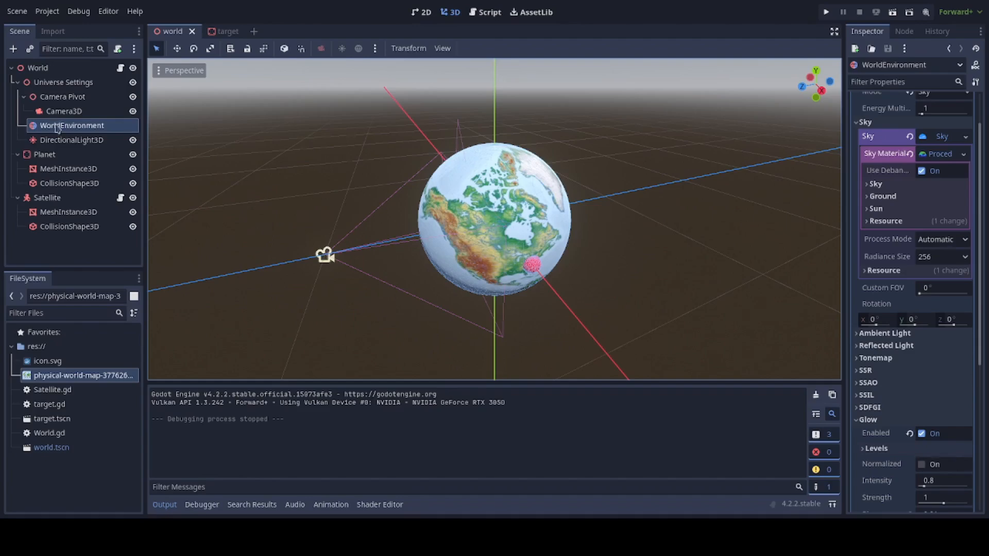
left_click(71, 140)
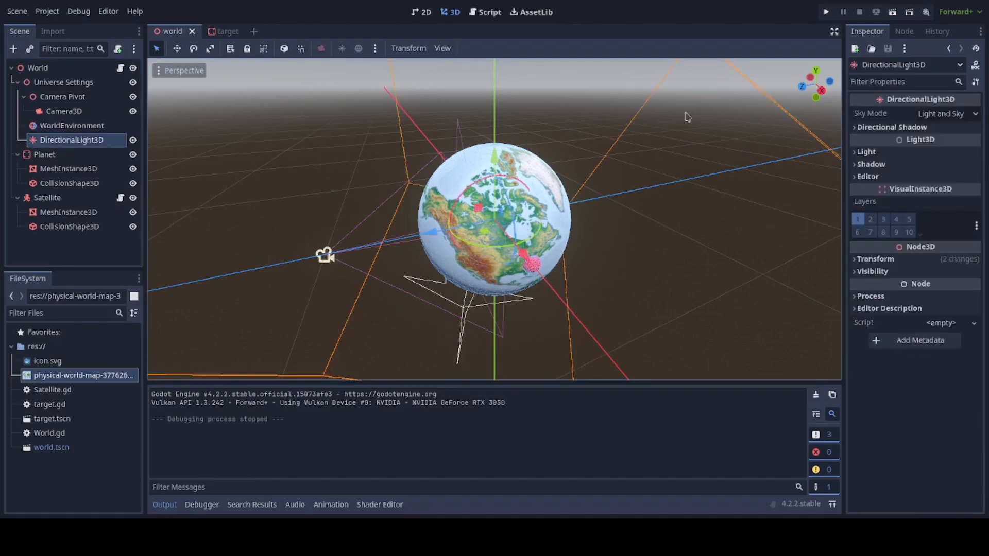
mouse_move(88, 27)
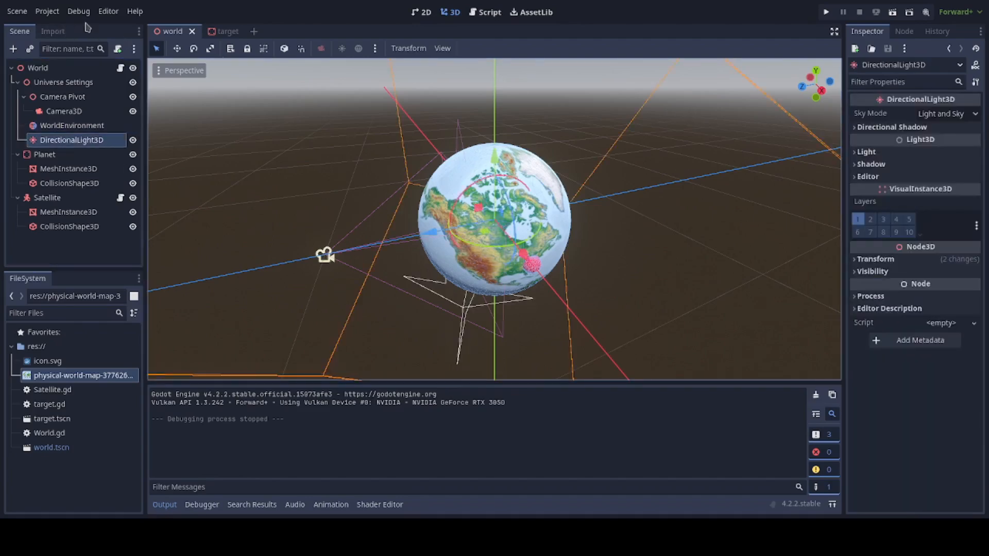
Step: Review the Camera Pivot and its Camera3D, then adjust the pivot's Y rotation
left_click(61, 96)
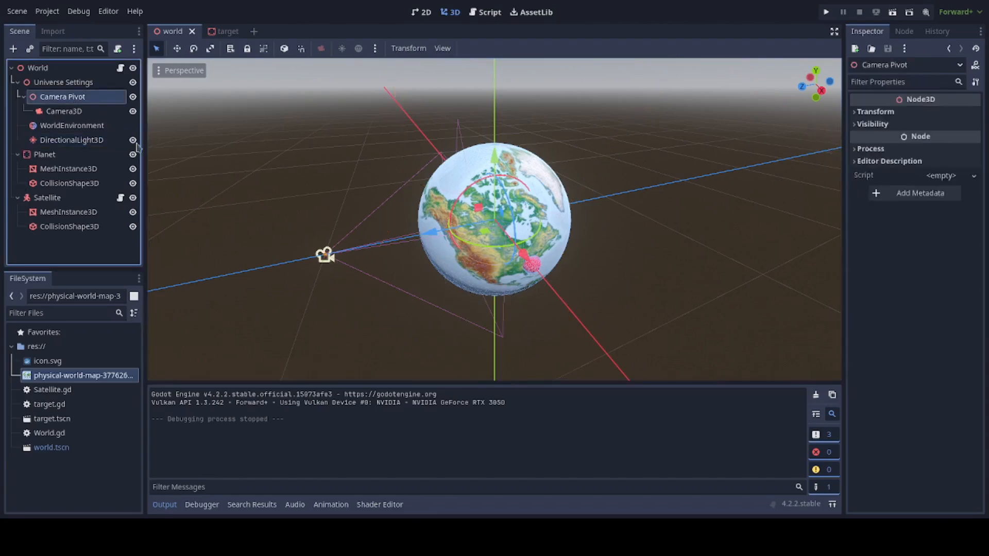
left_click(876, 111)
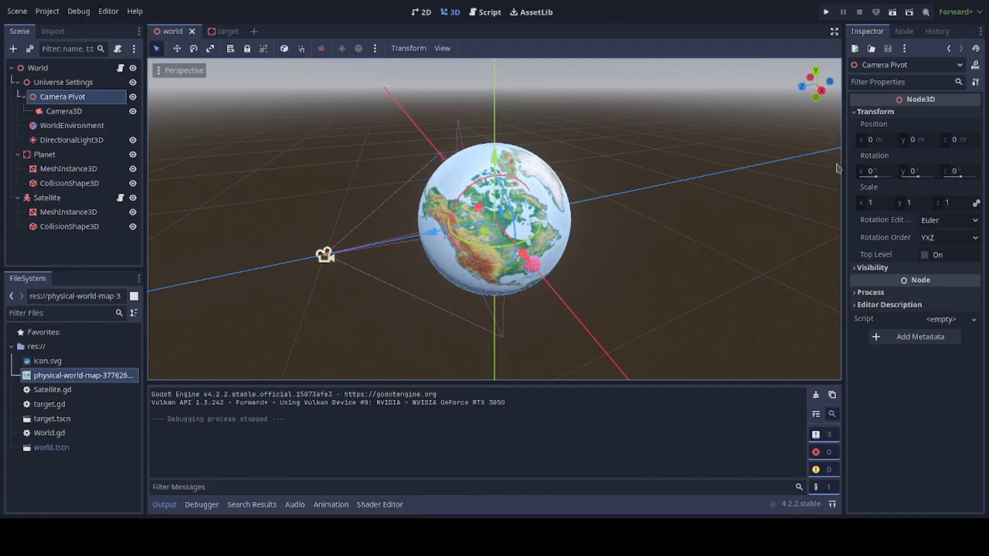
left_click(64, 111)
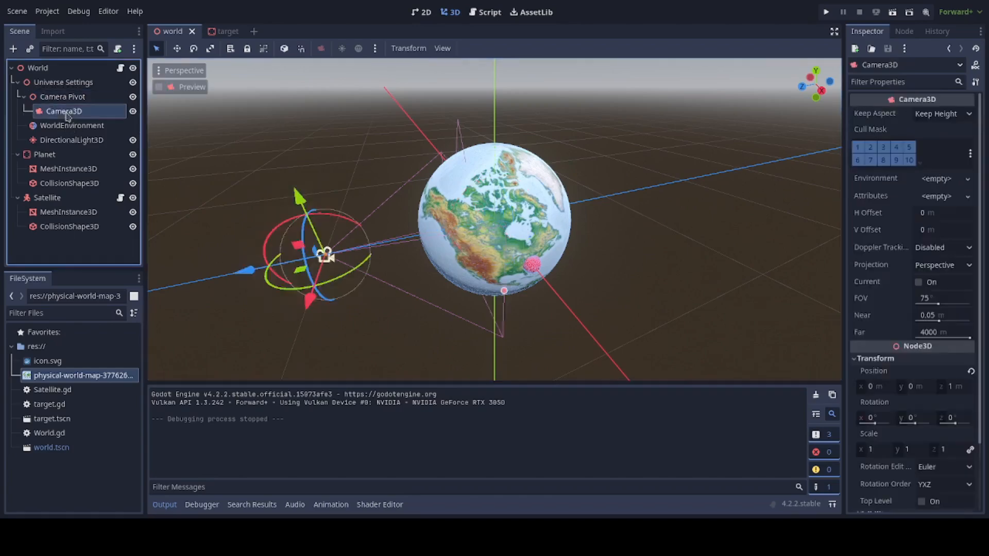
left_click(62, 96)
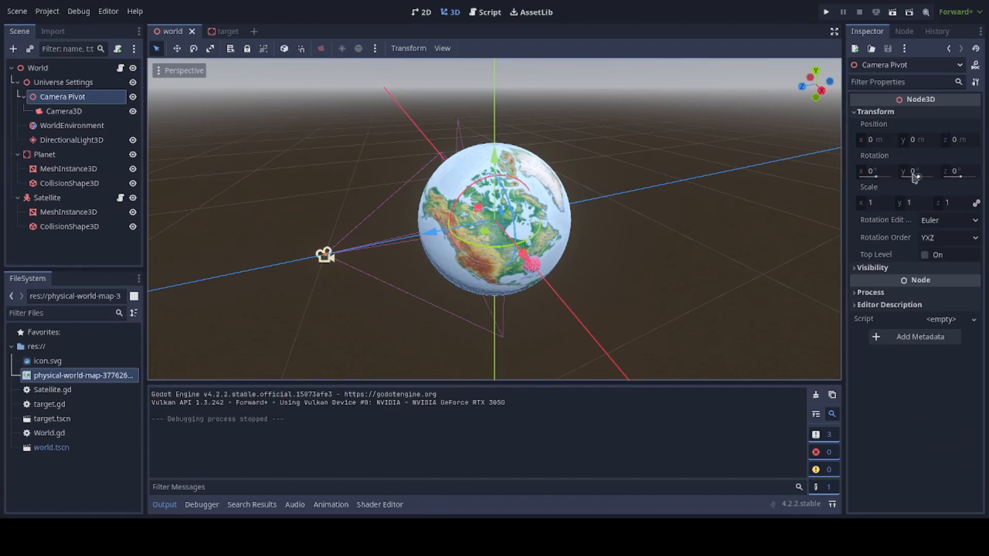
left_click_drag(918, 171, 909, 171)
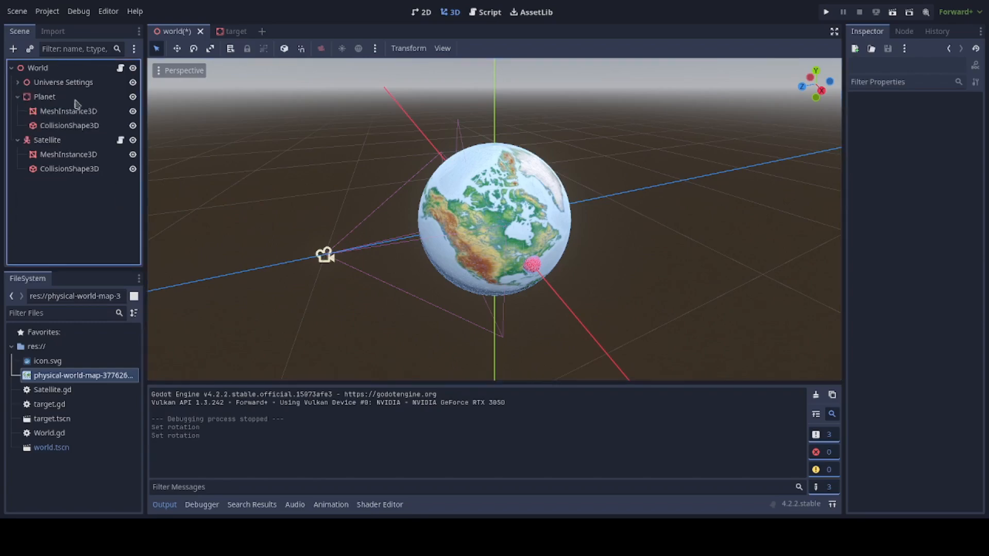
Step: Check the Planet's 0.5 m sphere mesh (64 segments, 32 rings) and collision shape, then fold the Planet group
left_click(44, 96)
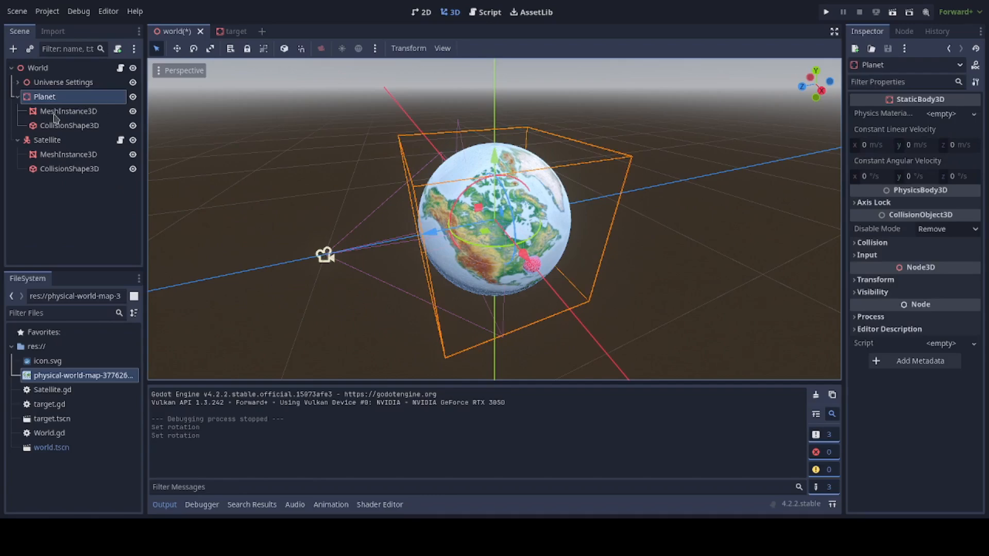
left_click(68, 111)
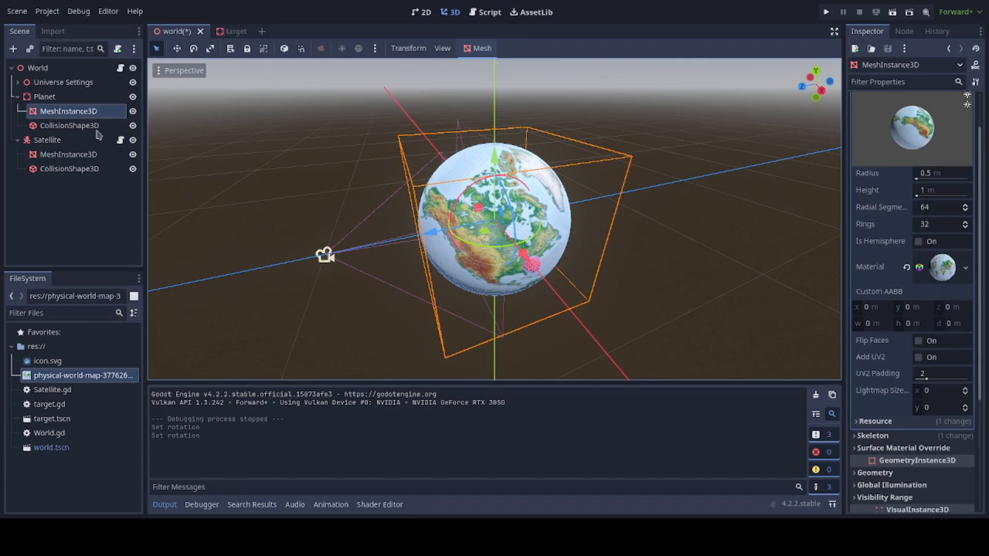
left_click(69, 125)
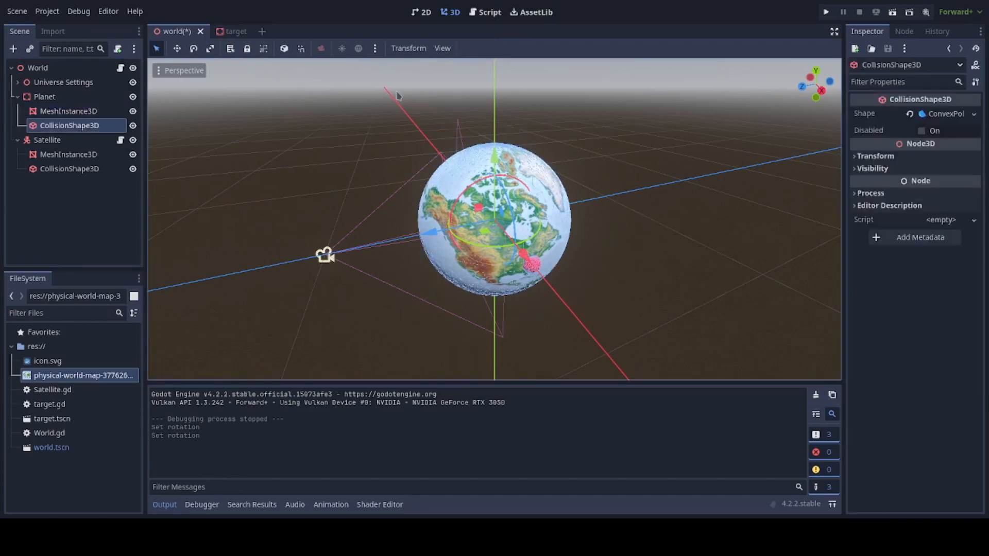
left_click(45, 97)
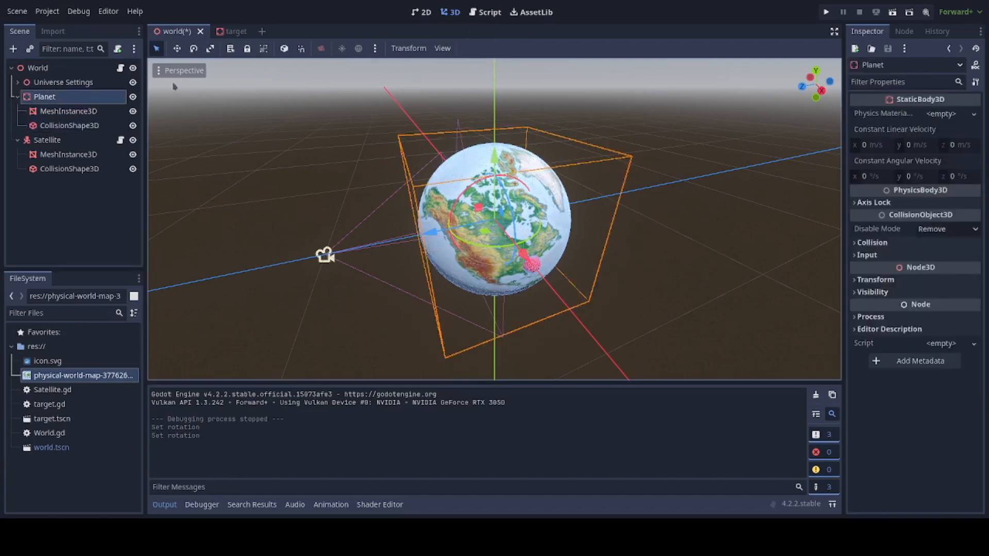
left_click(69, 111)
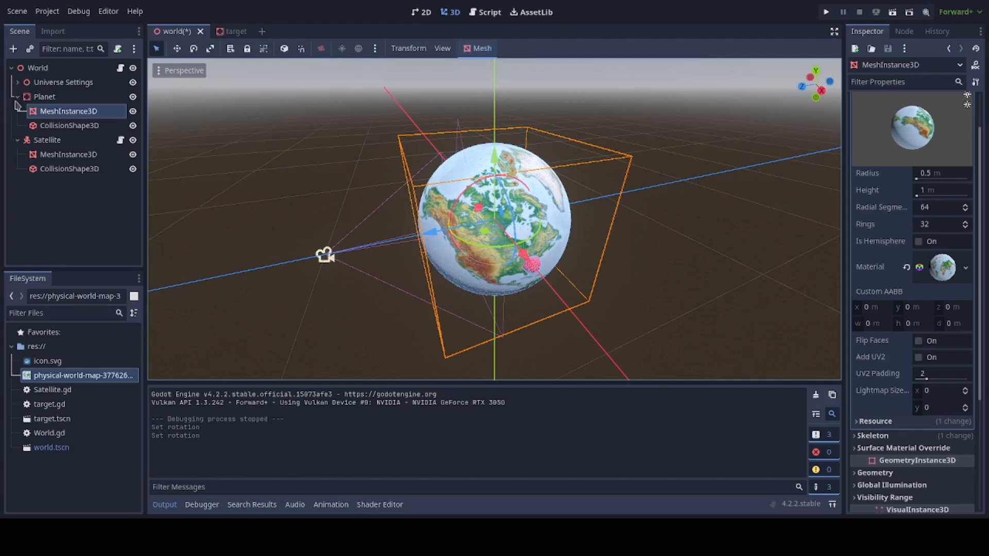
mouse_move(353, 58)
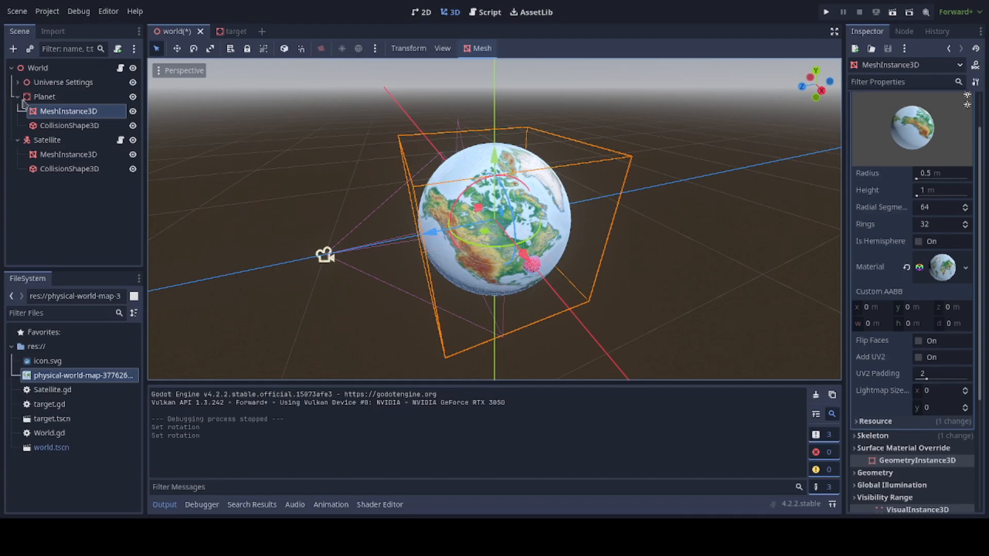
left_click(17, 97)
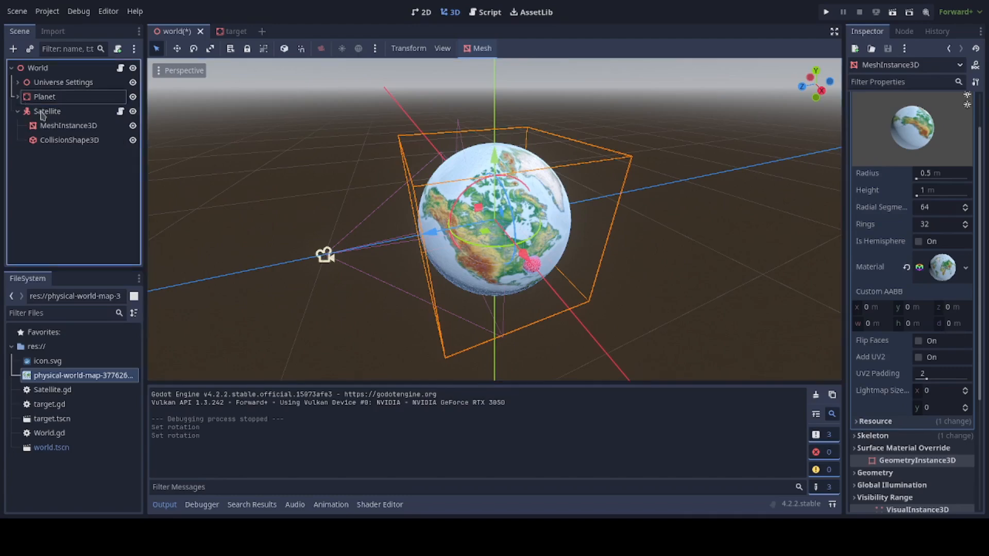
left_click(47, 112)
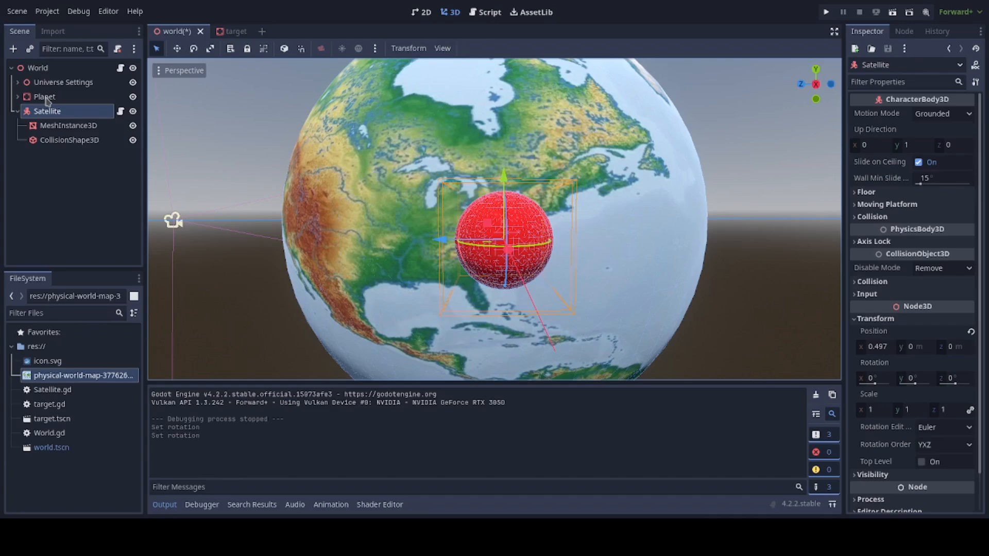
mouse_move(63, 125)
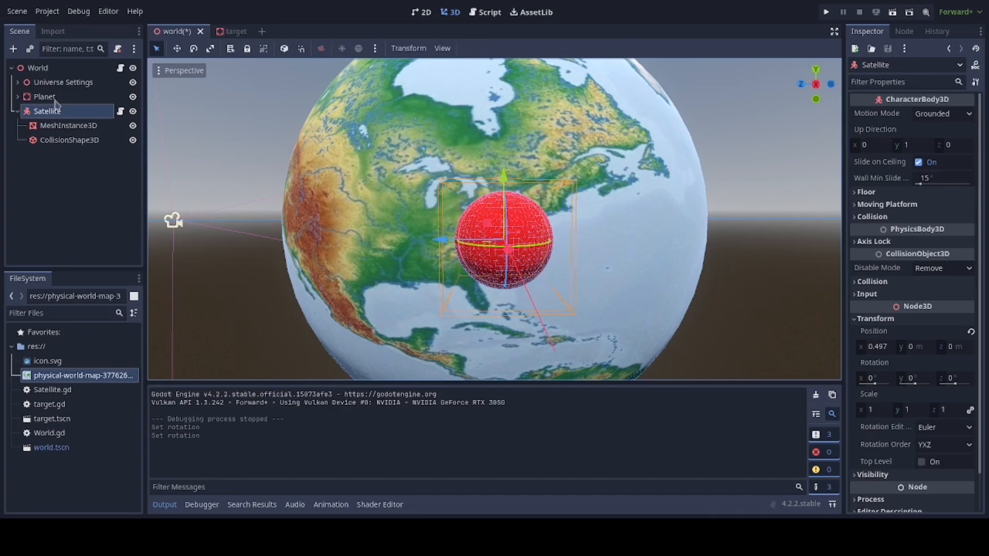
mouse_move(404, 127)
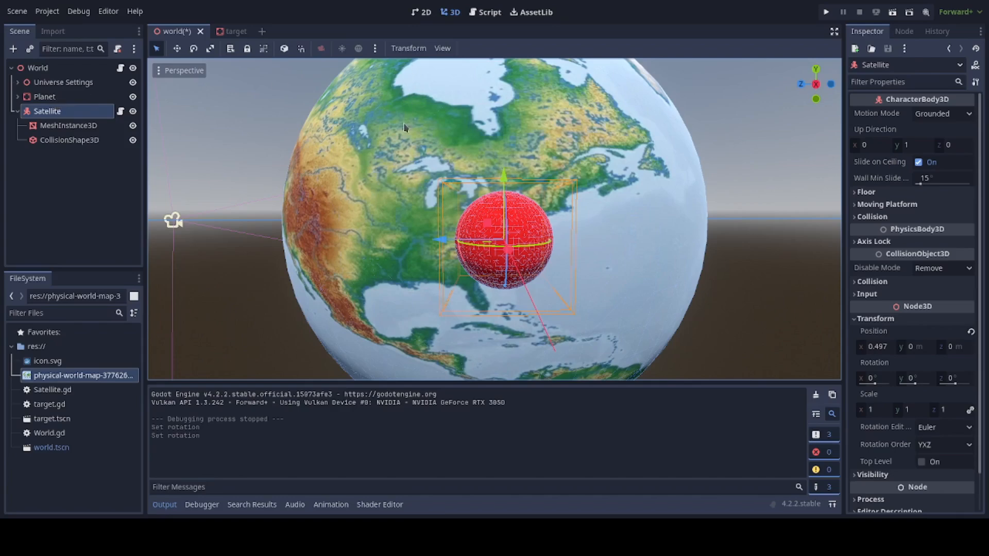
mouse_move(198, 193)
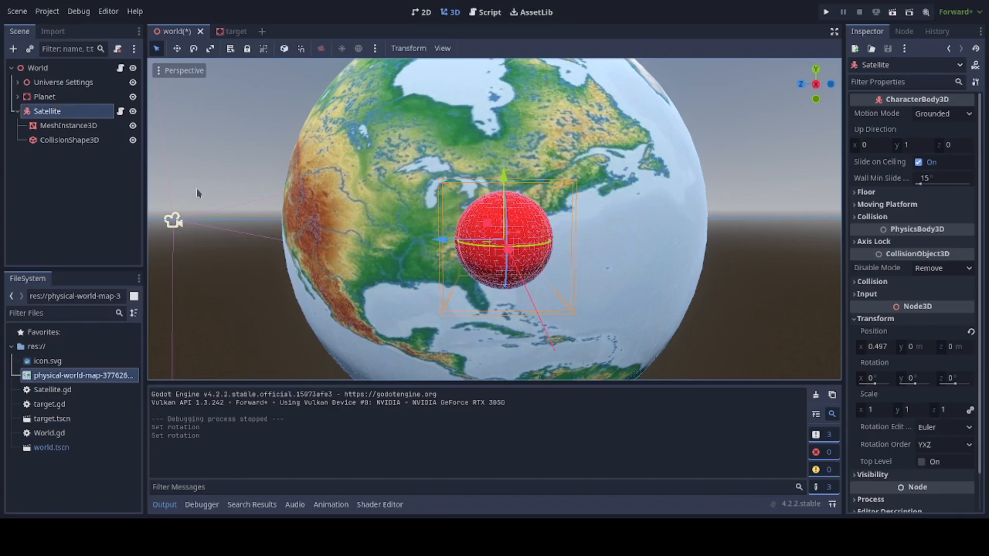
mouse_move(492, 243)
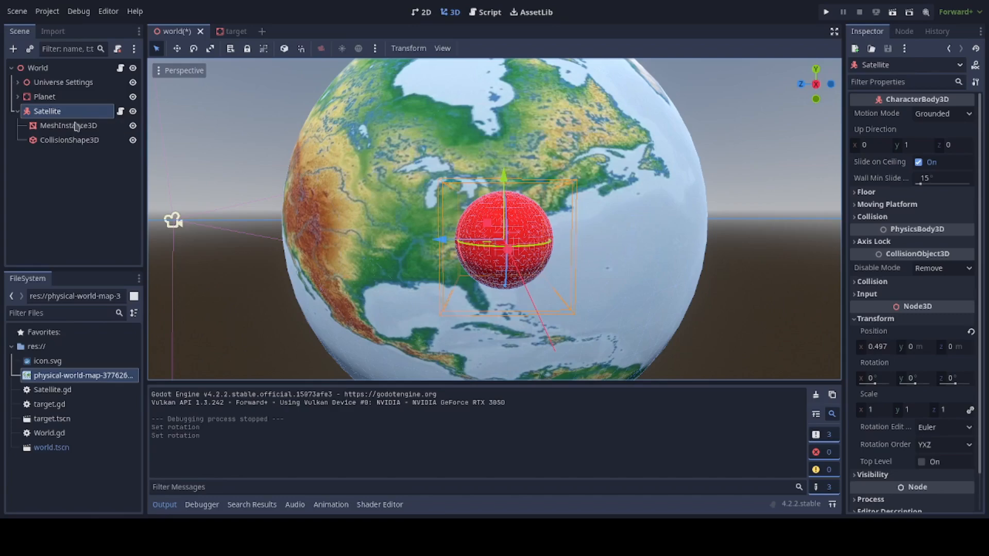
mouse_move(71, 130)
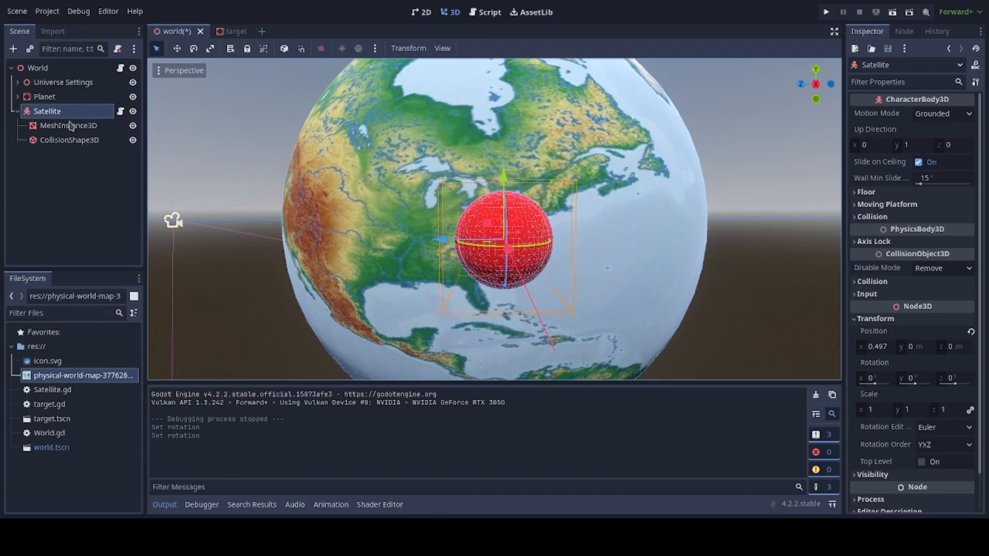
Step: Show the satellite's red sphere mesh with 0.05 m radius and 0.1 m height
left_click(68, 125)
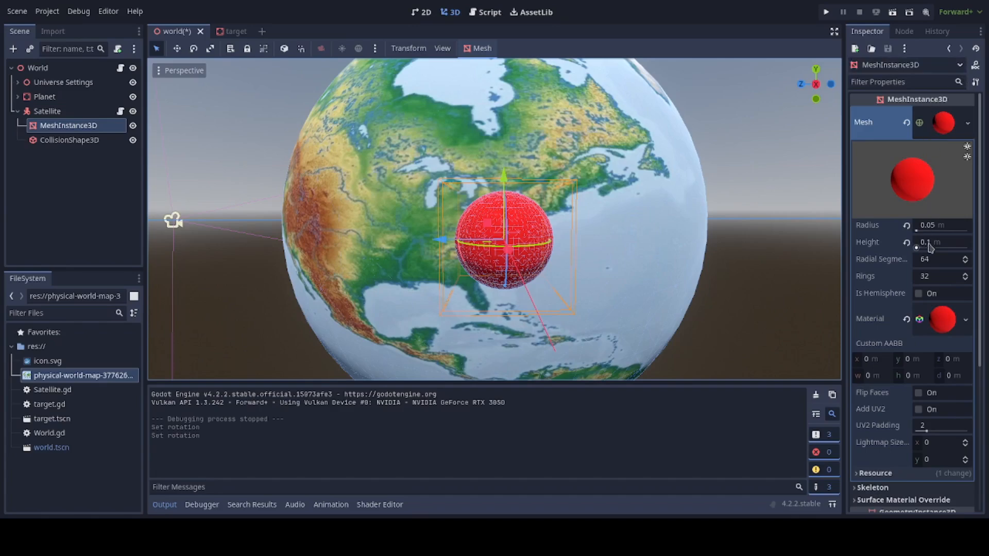
mouse_move(933, 248)
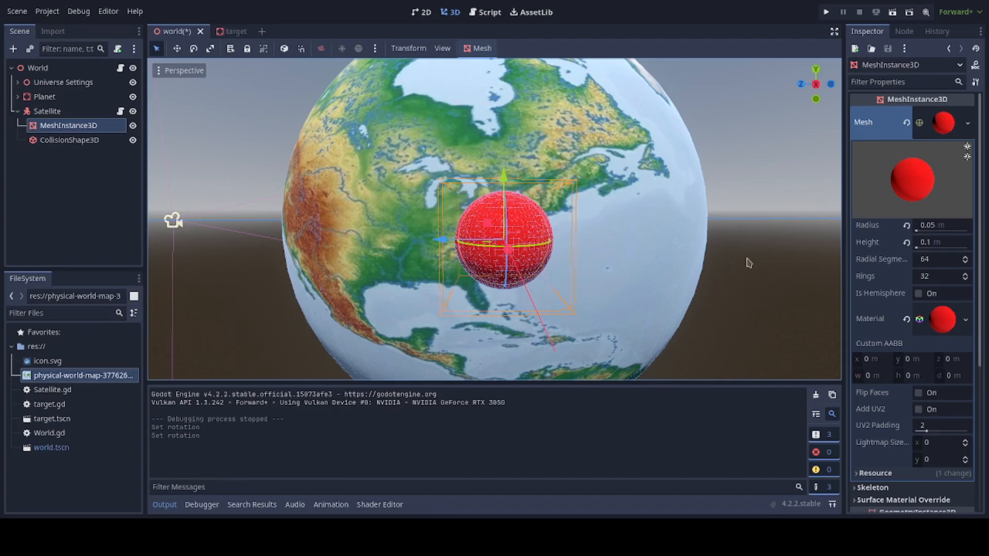
mouse_move(174, 246)
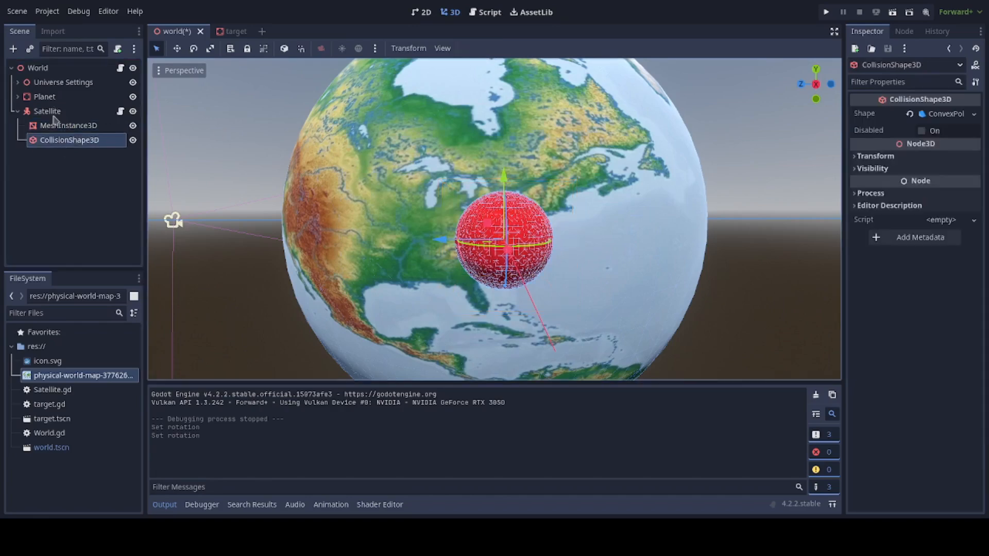
Step: Fold the Satellite's children and show the Satellite body's properties again
left_click(47, 111)
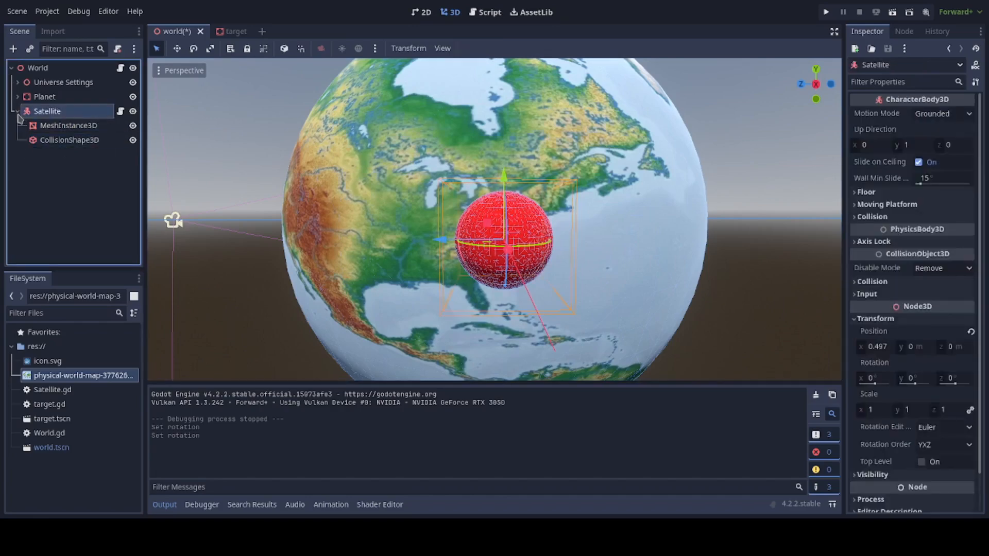
left_click(44, 96)
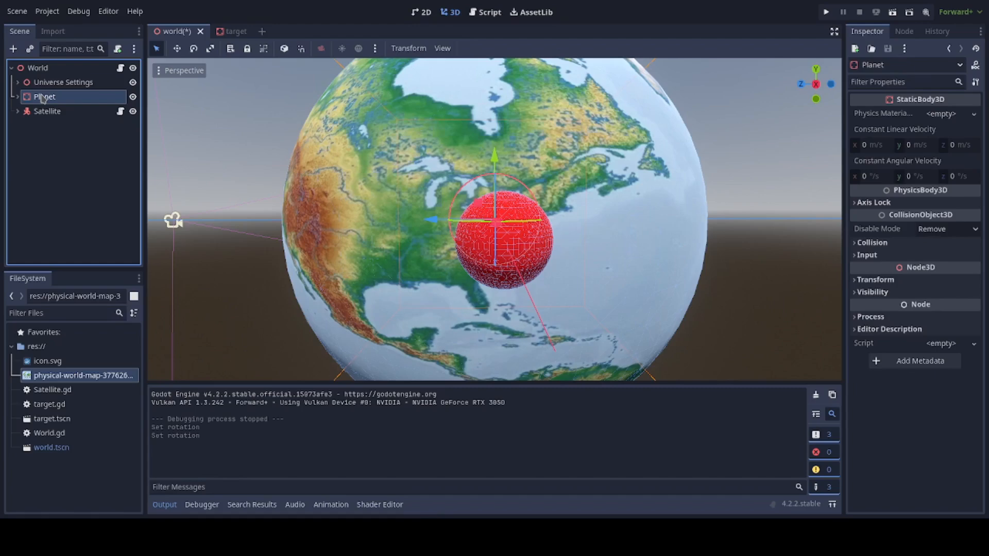
mouse_move(53, 113)
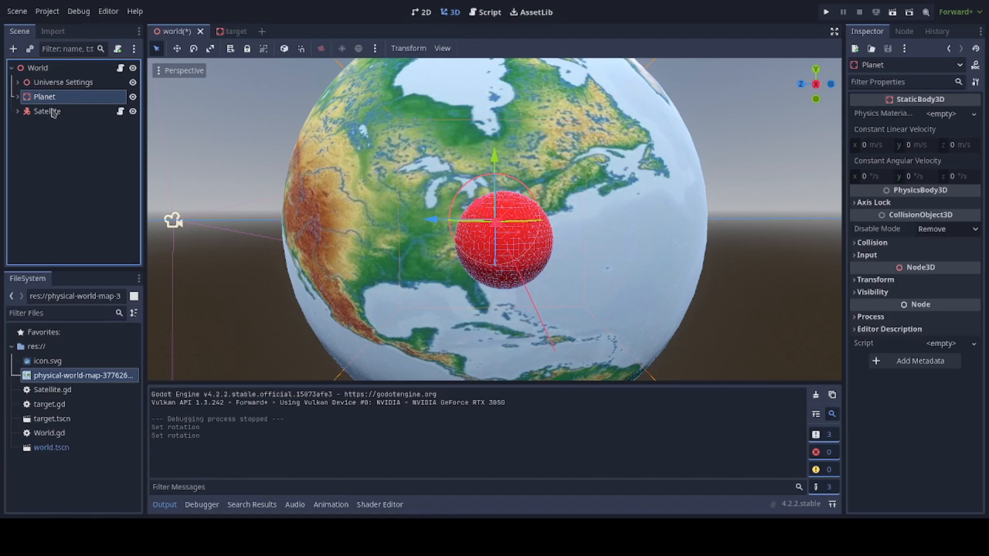
left_click(47, 111)
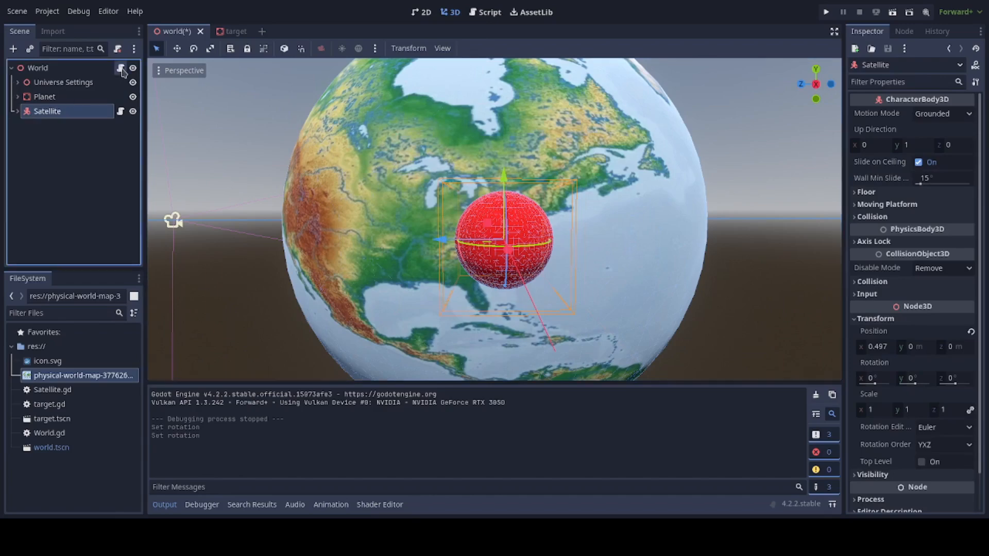
Step: Bring up World.gd and check the camera nodes under Universe Settings against its camera export
left_click(488, 13)
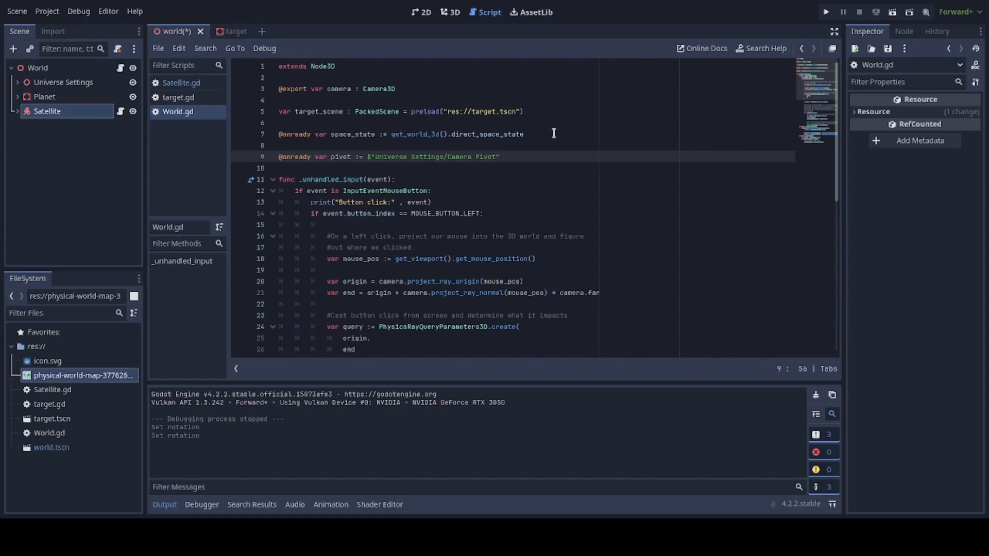
left_click(37, 68)
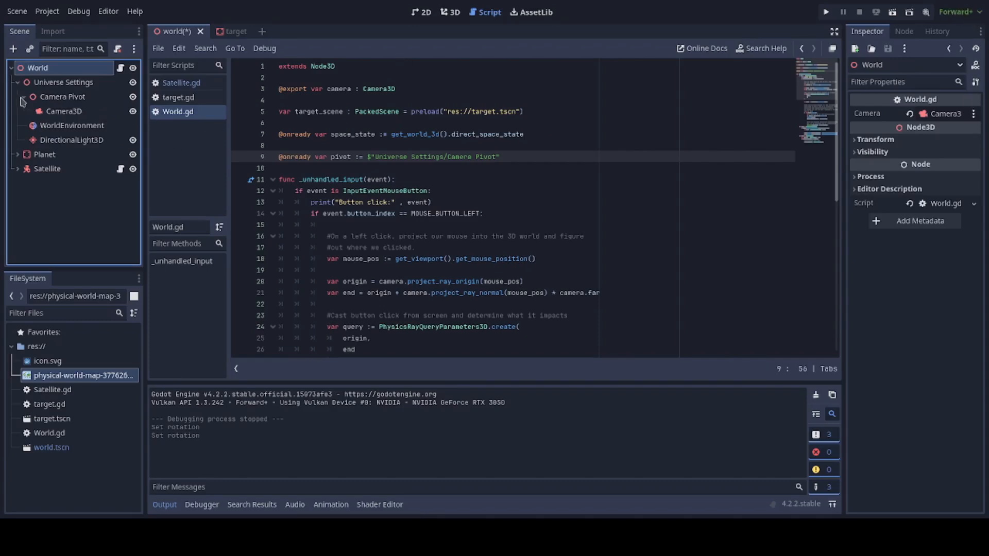
left_click(18, 83)
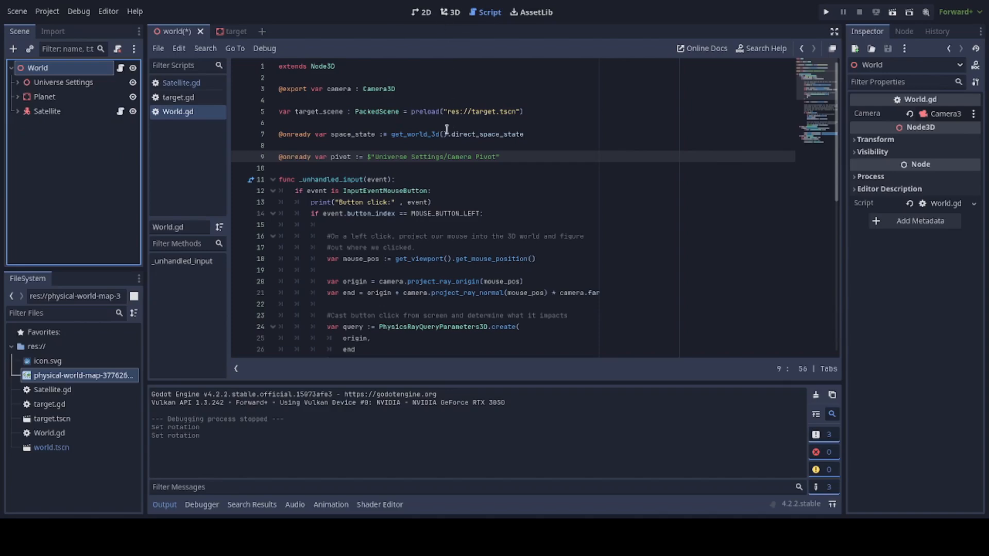
mouse_move(29, 88)
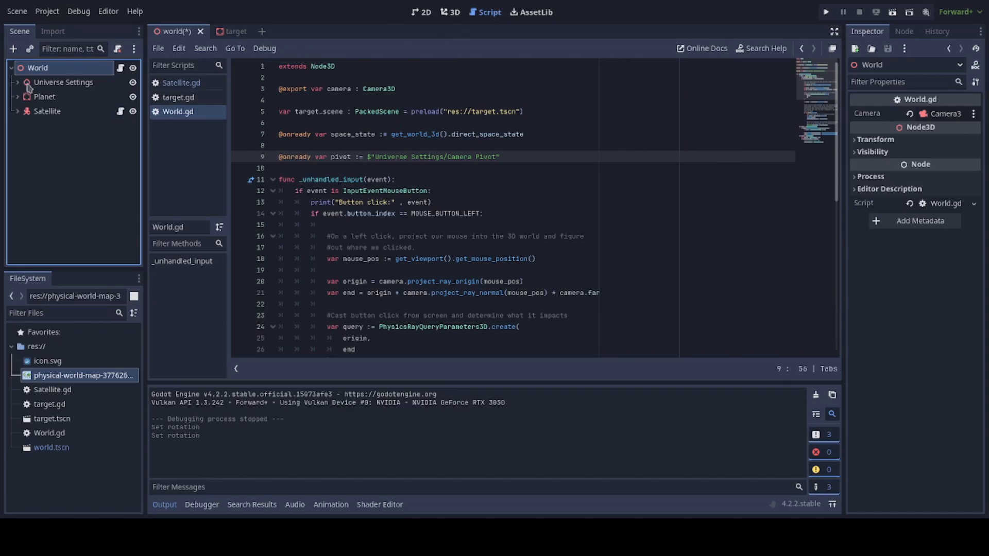
left_click(18, 83)
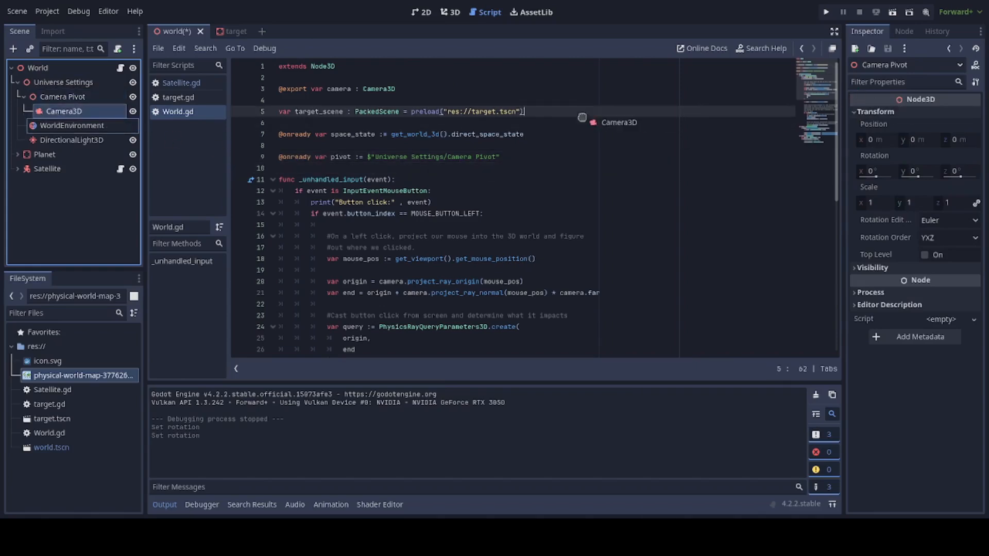
Step: Return to the World root, fold Universe Settings and focus World.gd's target preload and pivot reference
left_click(37, 68)
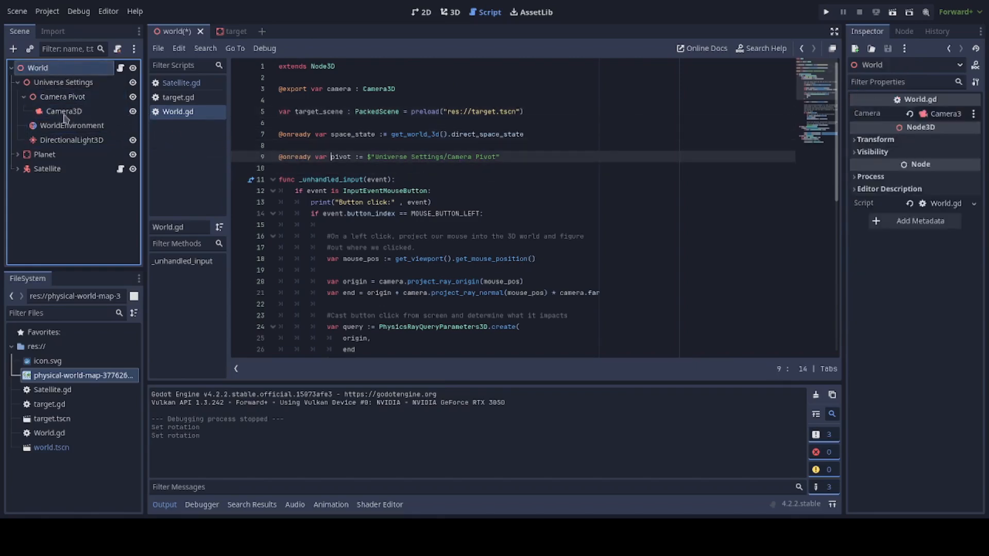
left_click(63, 111)
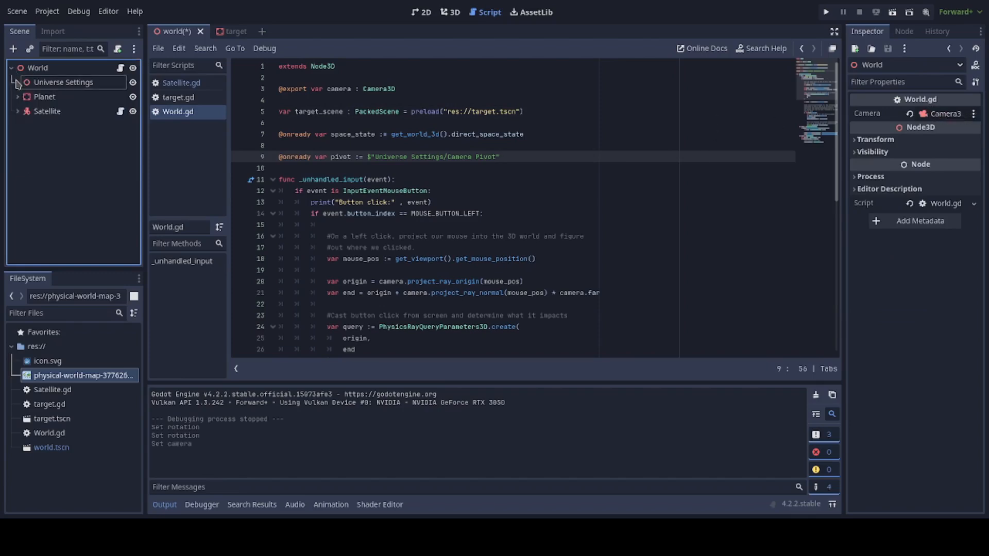
left_click(536, 146)
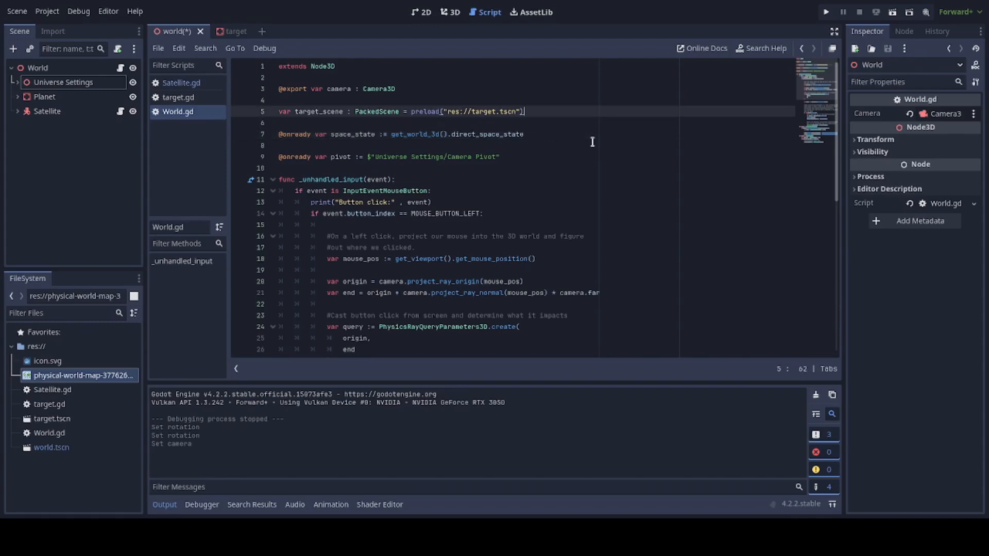
mouse_move(248, 468)
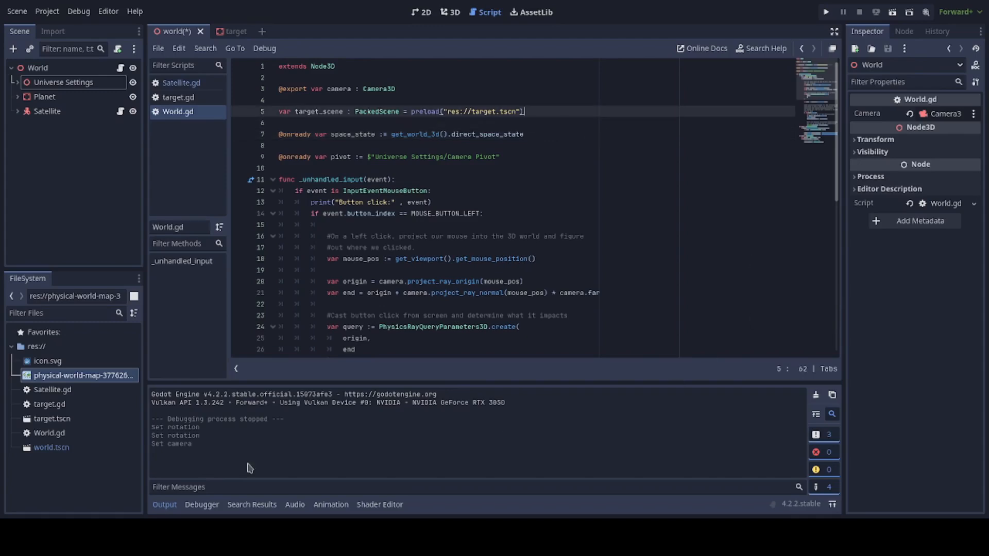
Step: Switch to the target scene and review its blue emissive sphere mesh, material and collision shape
left_click(222, 32)
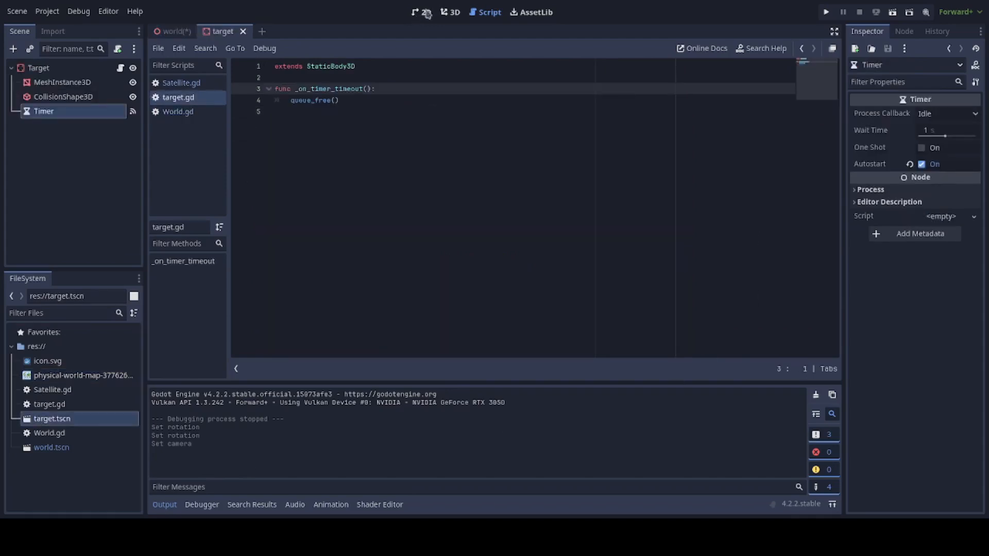
left_click(453, 13)
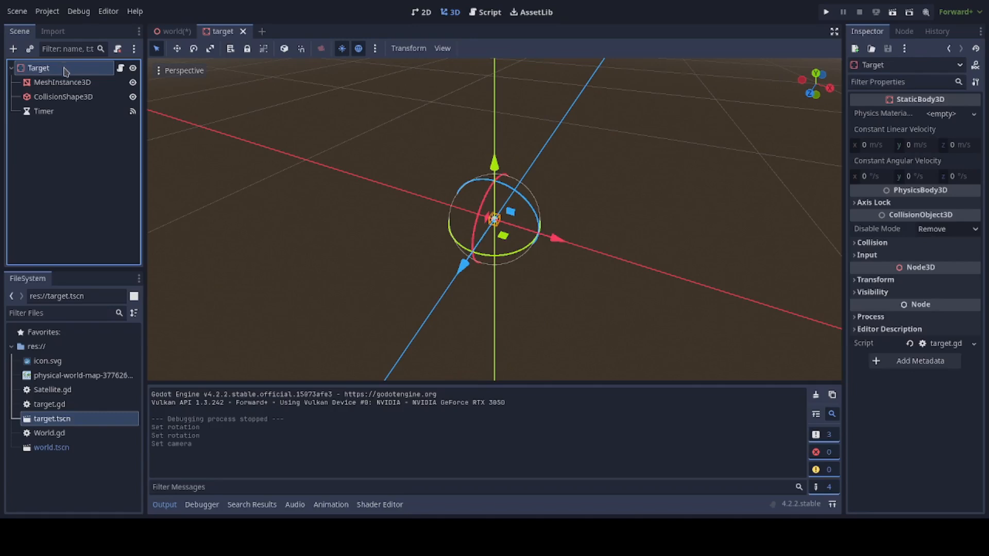
left_click(61, 82)
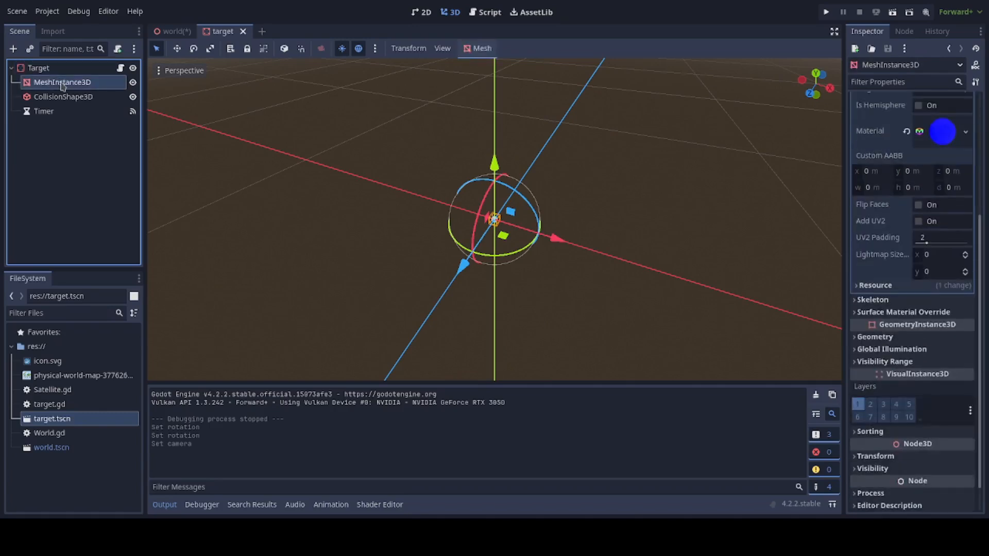
left_click(63, 96)
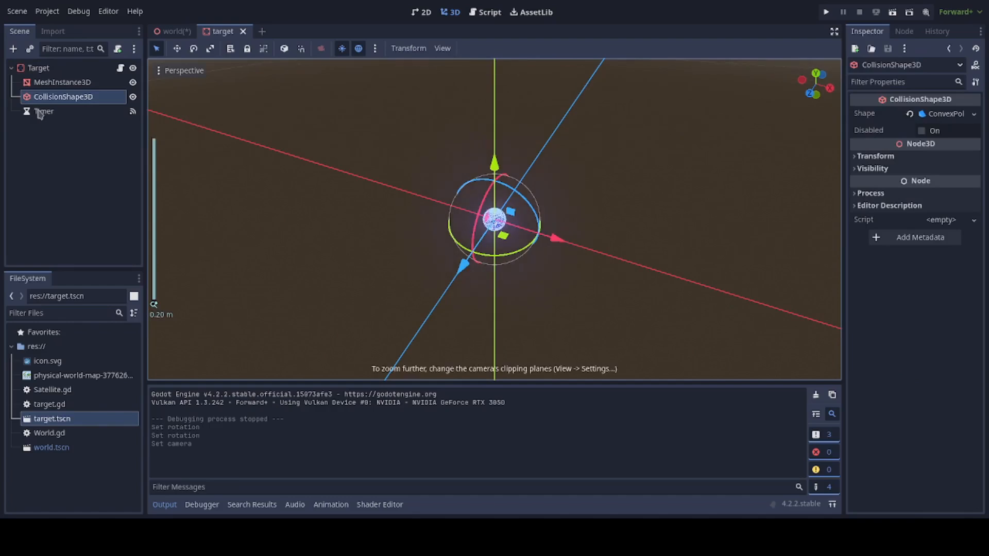
left_click(61, 83)
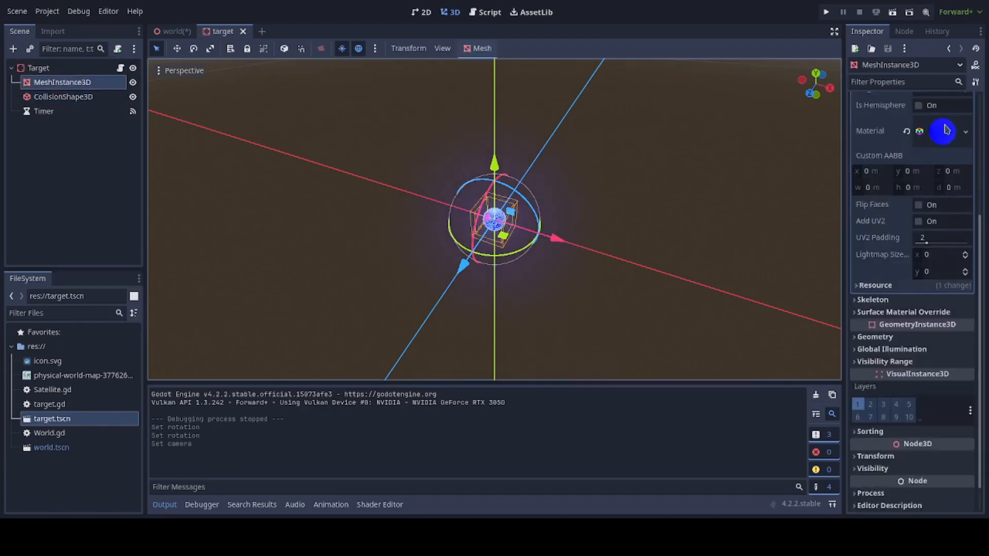
left_click(939, 131)
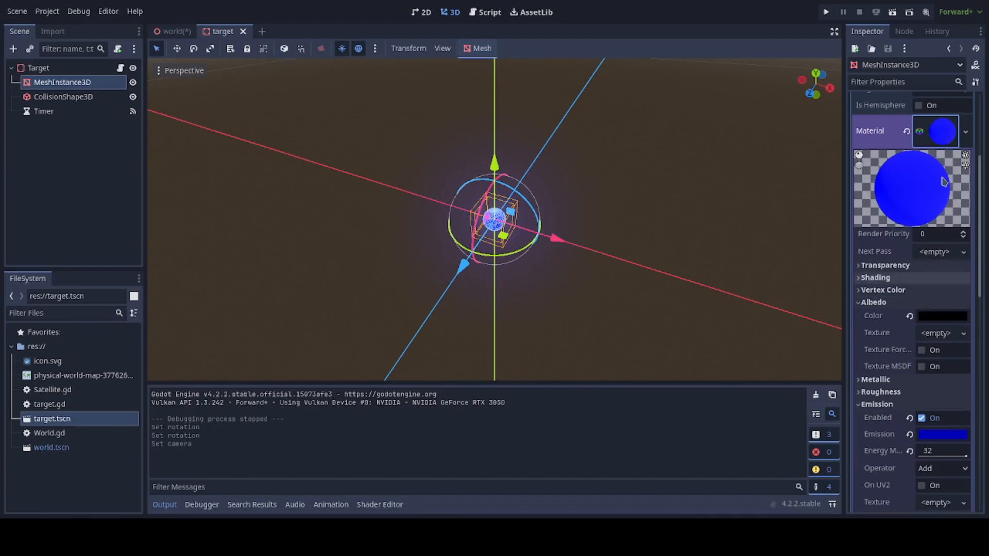
Step: Show the Timer's one-second wait time with autostart enabled
left_click(43, 111)
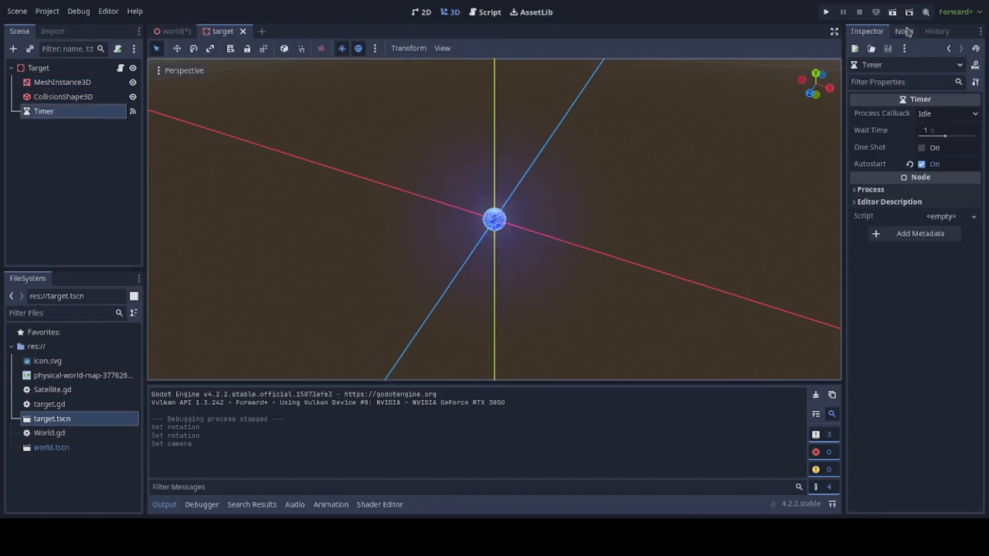
Step: Follow the Timer's timeout signal to the _on_timer_timeout handler calling queue_free in target.gd
left_click(903, 31)
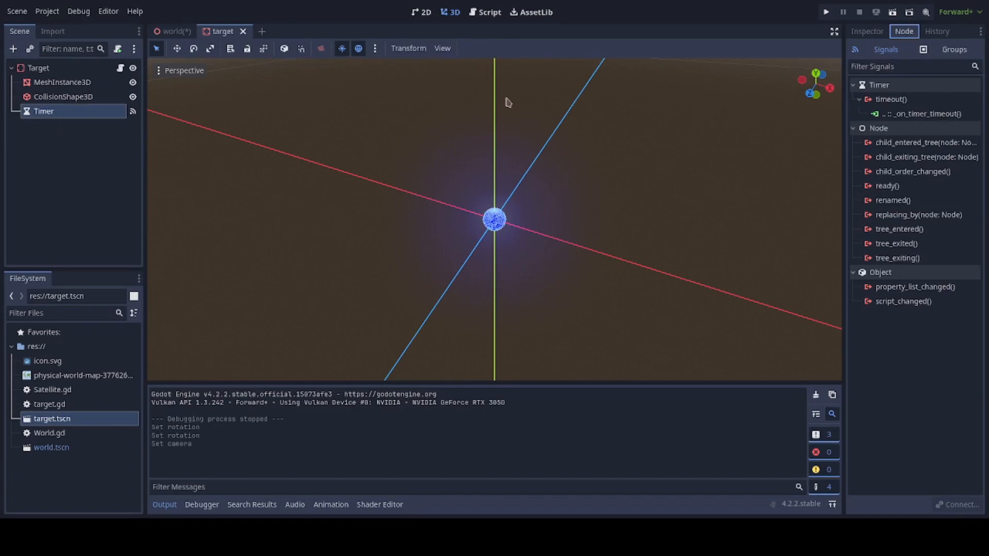
mouse_move(918, 113)
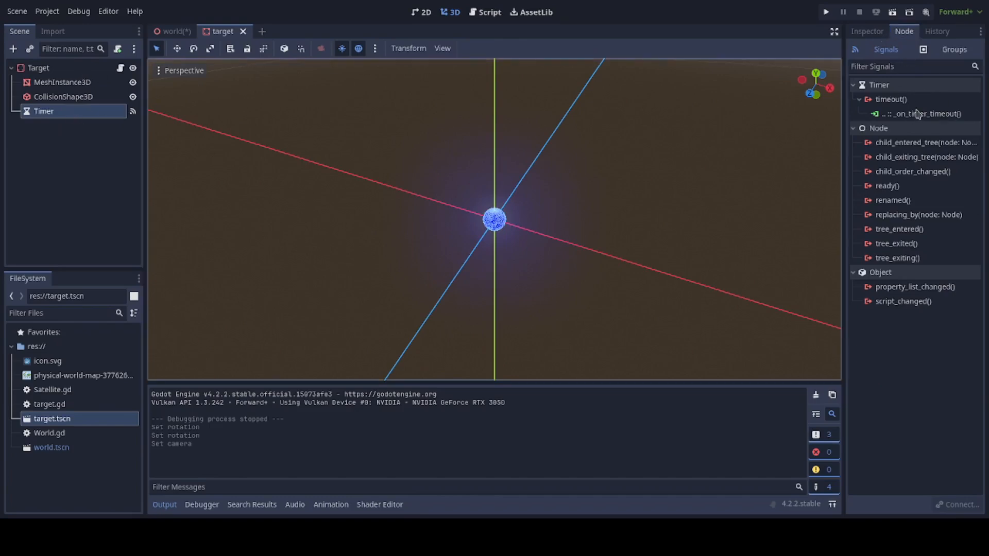
left_click(488, 12)
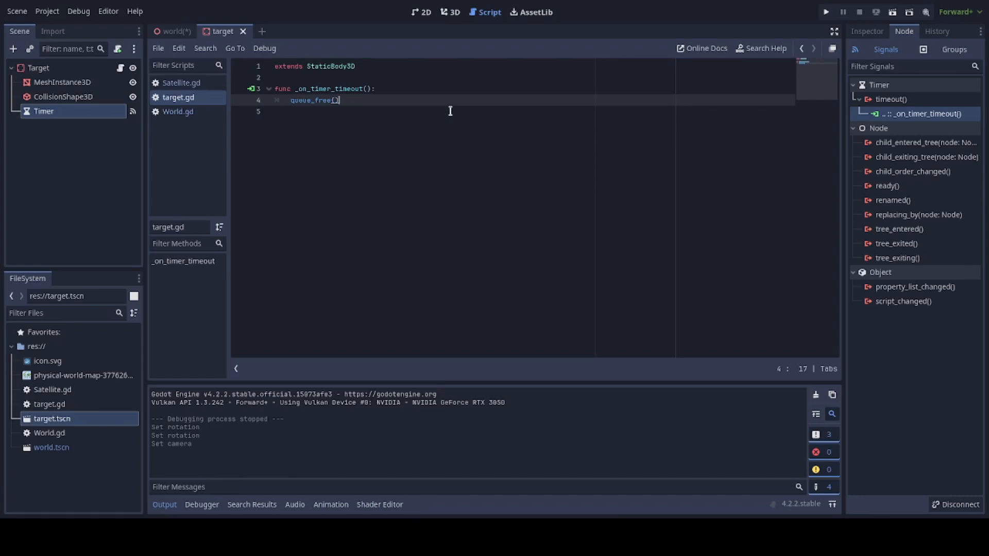
mouse_move(291, 32)
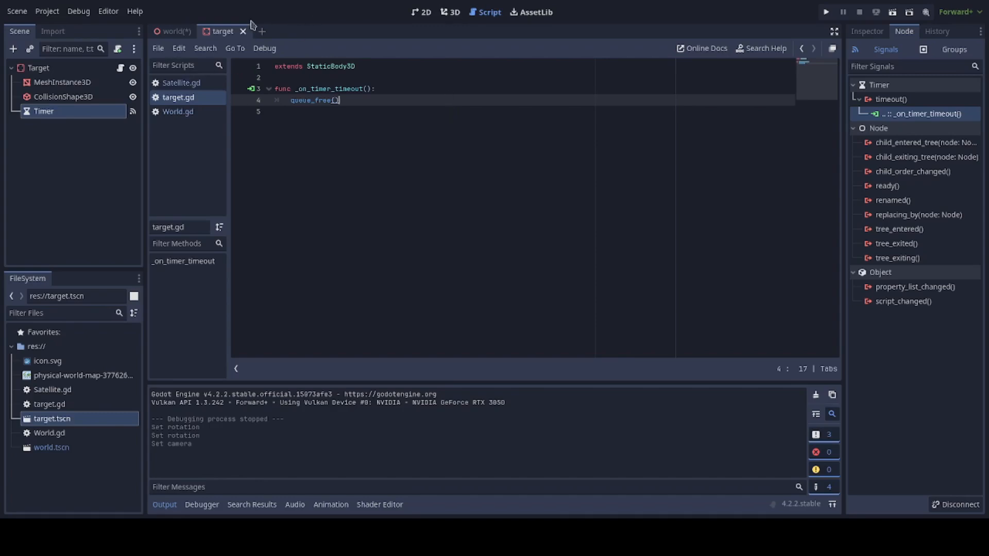
Step: Return to the world scene and scroll World.gd to its mouse-click raycast input code
left_click(175, 31)
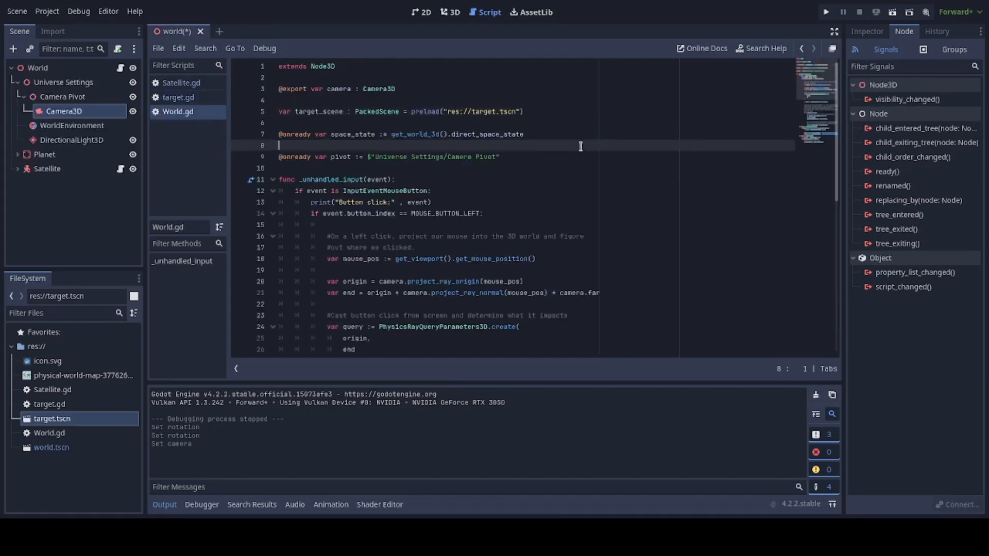
scroll("down", 3)
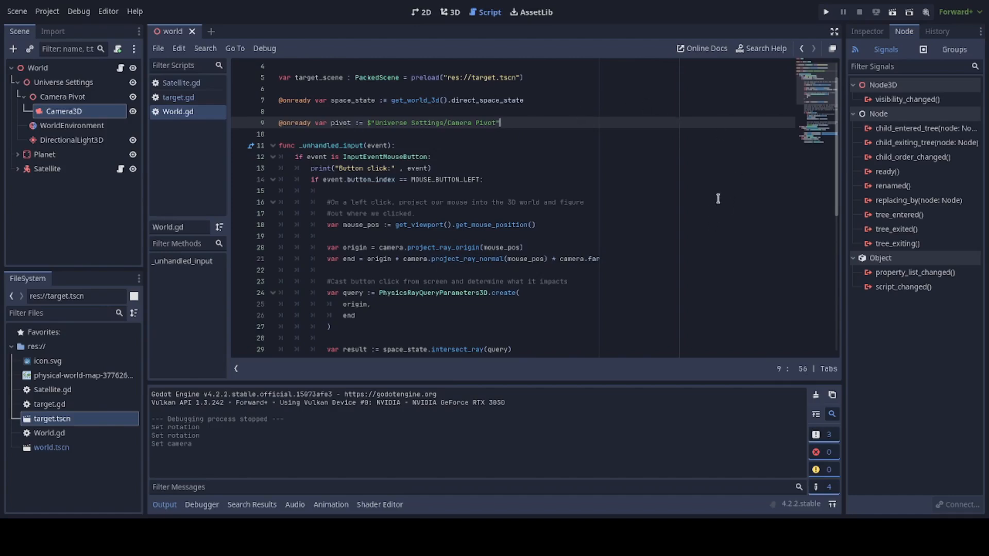
Step: Comment out the print("Button click:", event) line in _unhandled_input with #
left_click(396, 145)
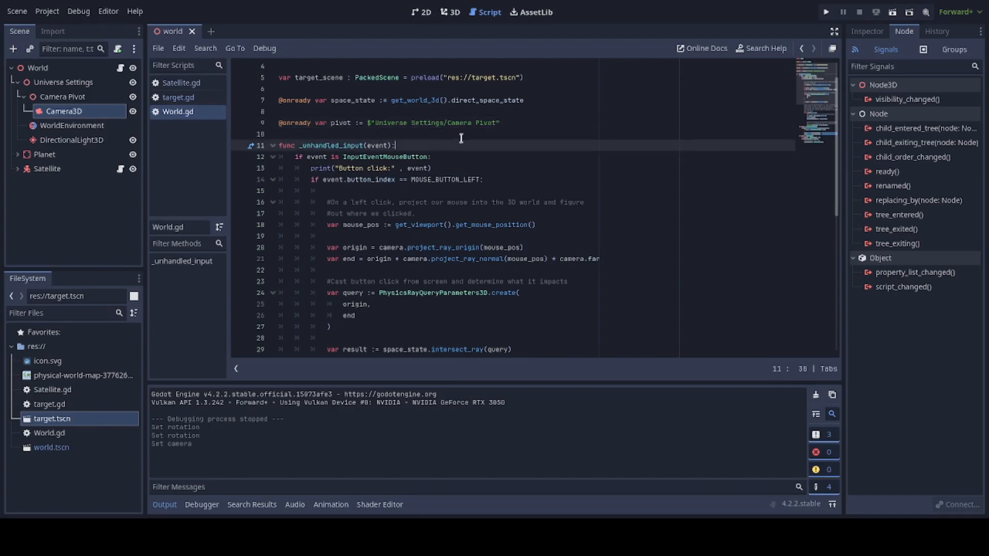
mouse_move(496, 150)
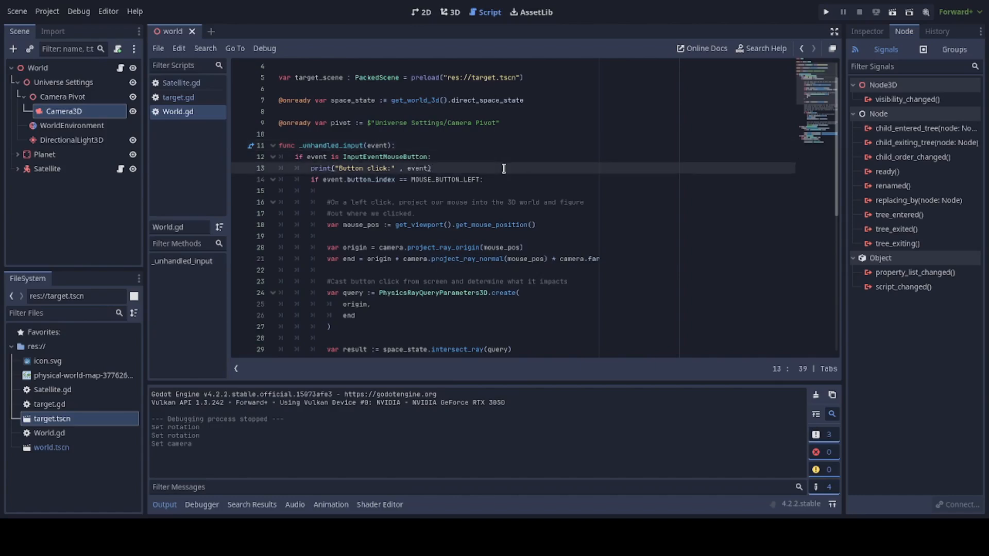
type("#")
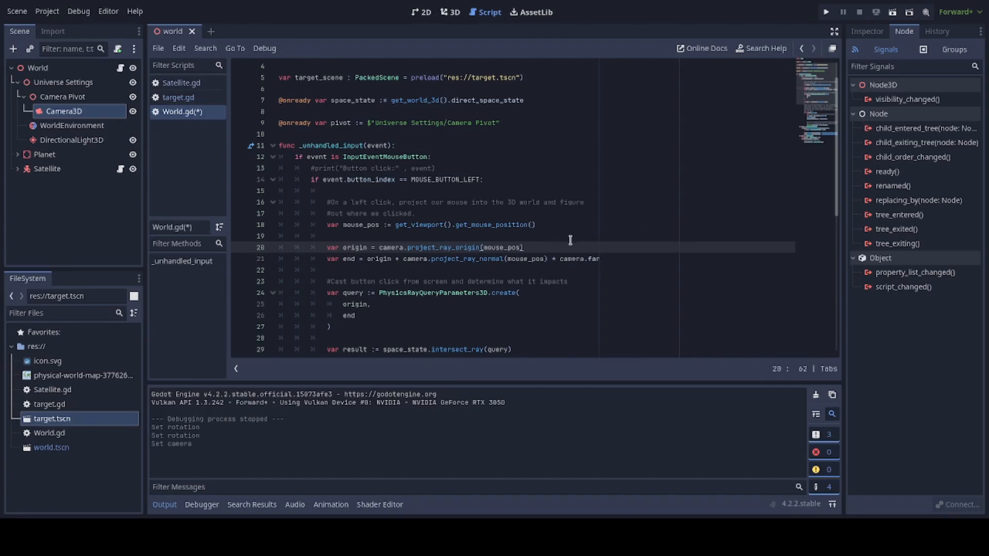
left_click(355, 259)
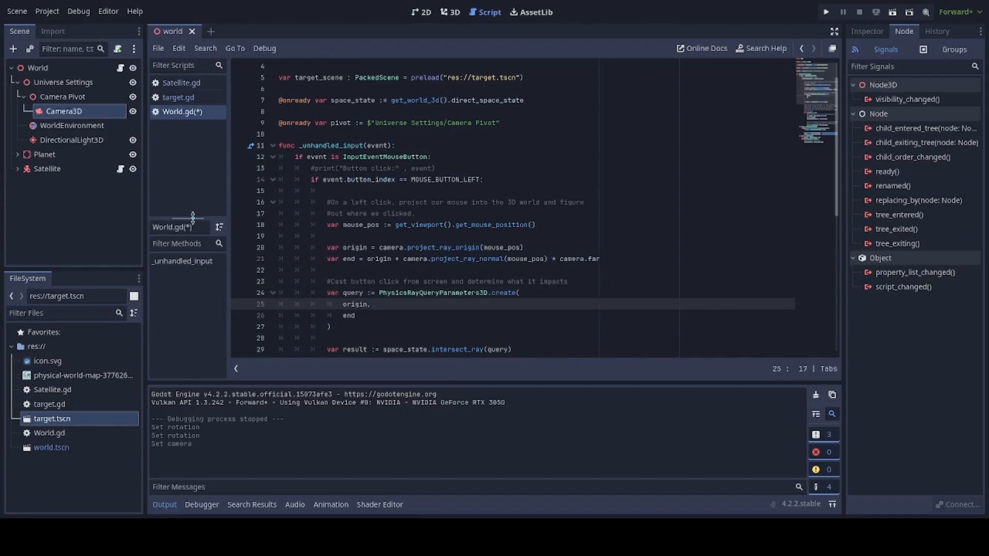
Step: Add add_child(target) after instantiating the target in the ray-hit branch
left_click(355, 315)
type("var target = target_scene.instantiate(")
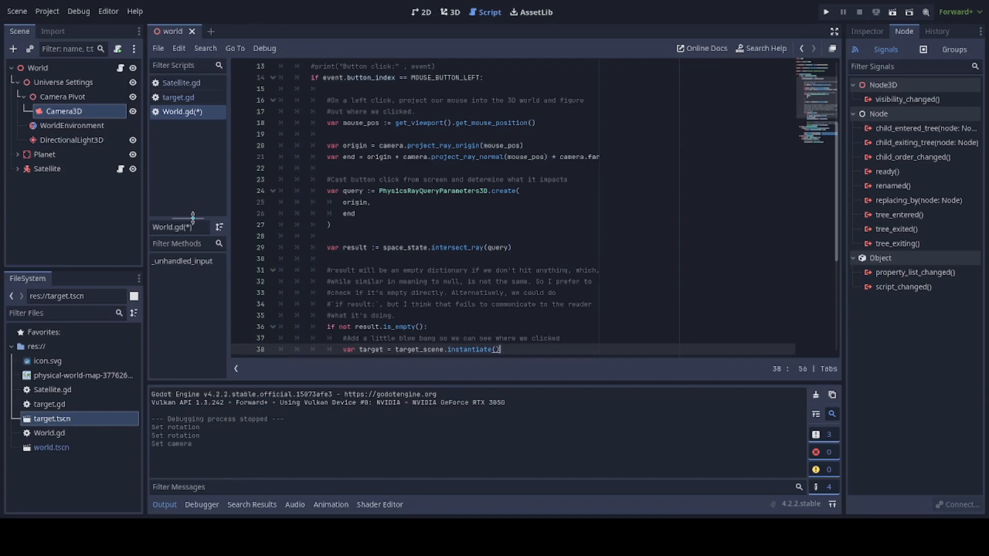
type("add_child(target)")
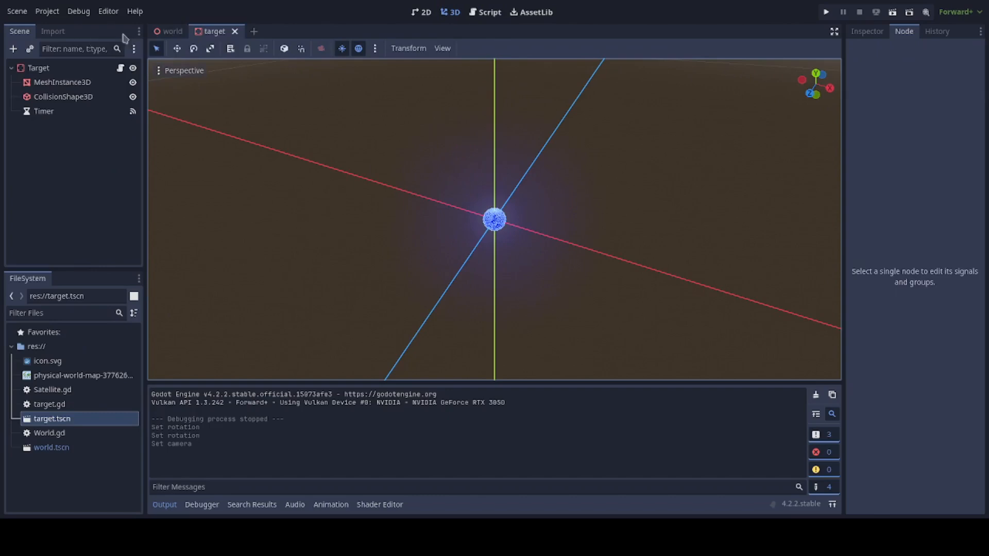
Step: Switch from the target scene to the world scene and bring up World.gd
left_click(172, 31)
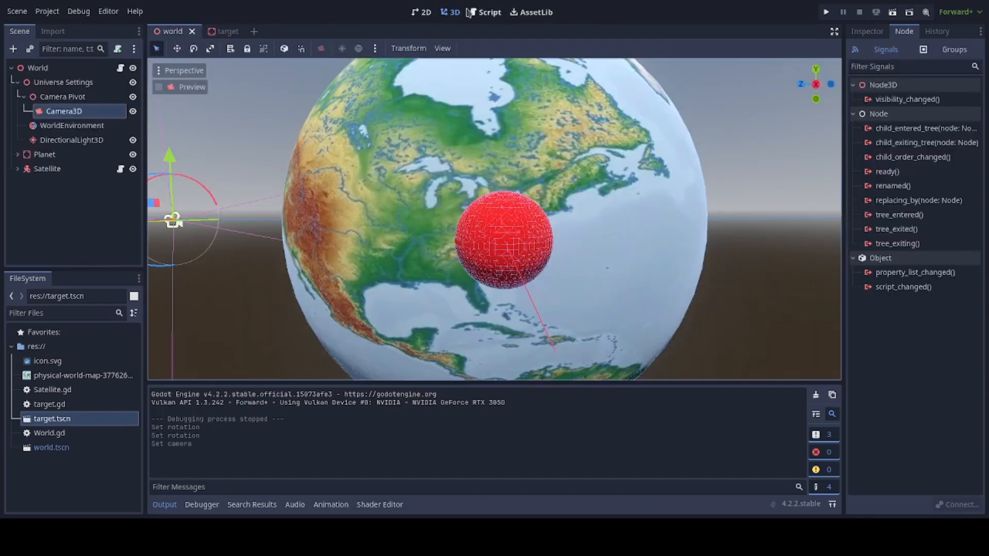
left_click(488, 12)
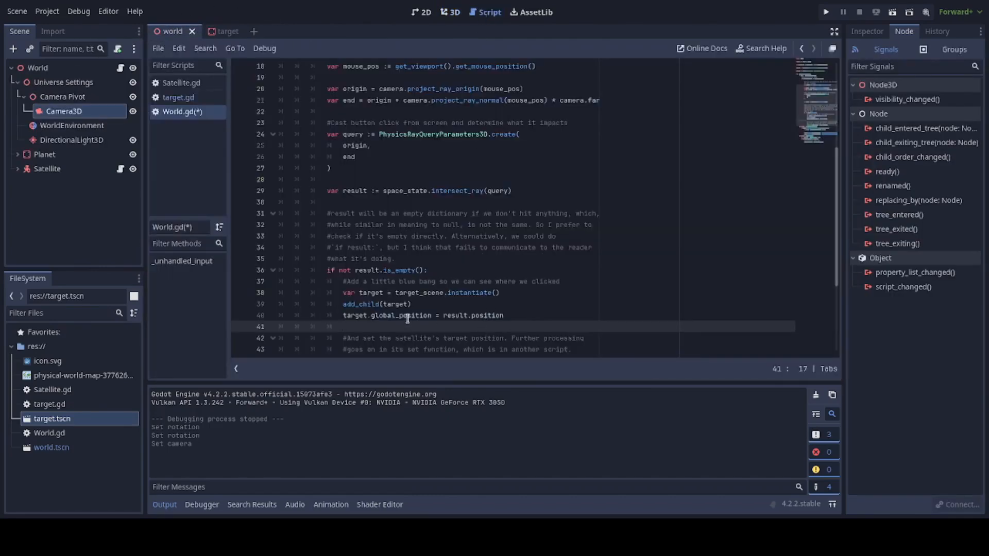
Step: Finish the target position line and assign $Satellite.target_point = result.position
left_click(435, 315)
type("result[\"po")
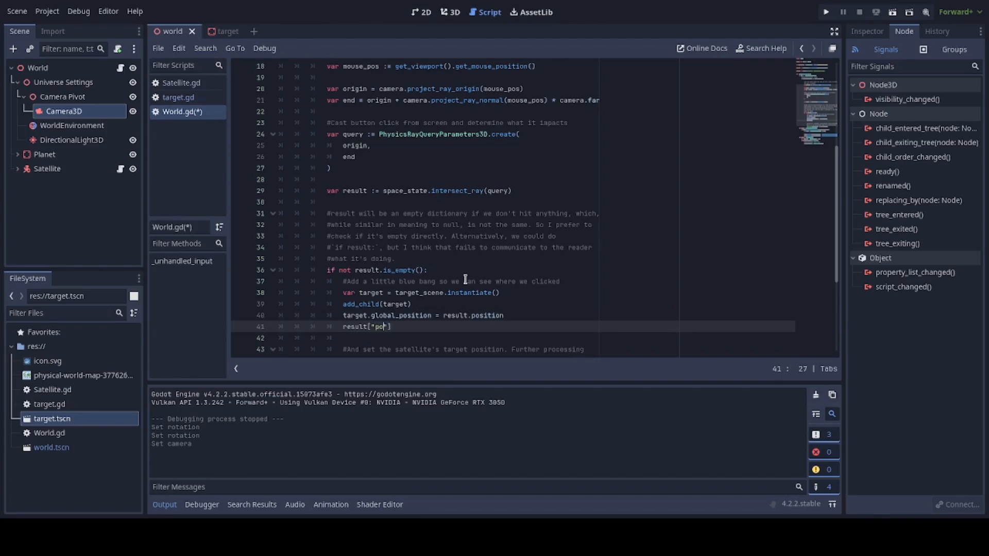
type("sition")
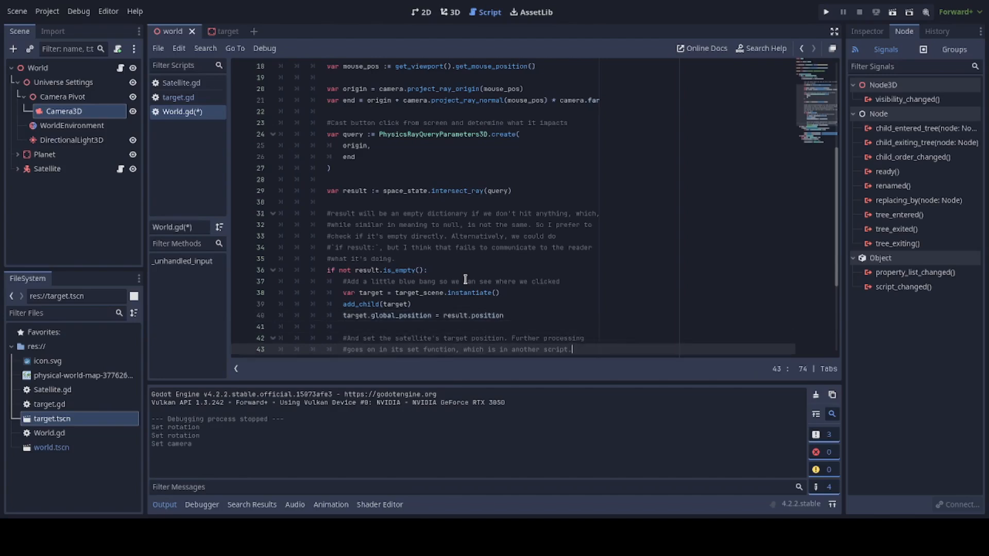
type("$Satellite.target_point = result.position")
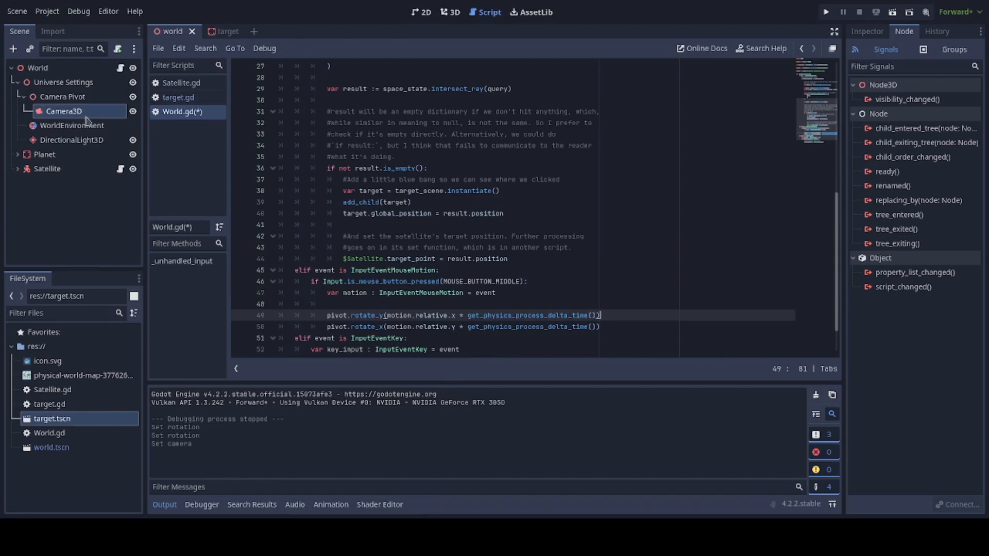
mouse_move(445, 341)
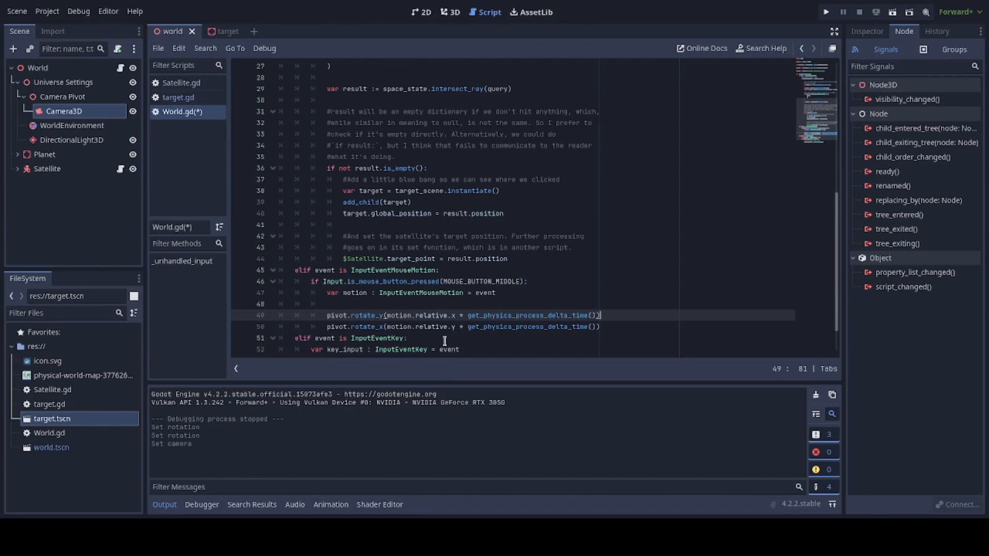
mouse_move(584, 268)
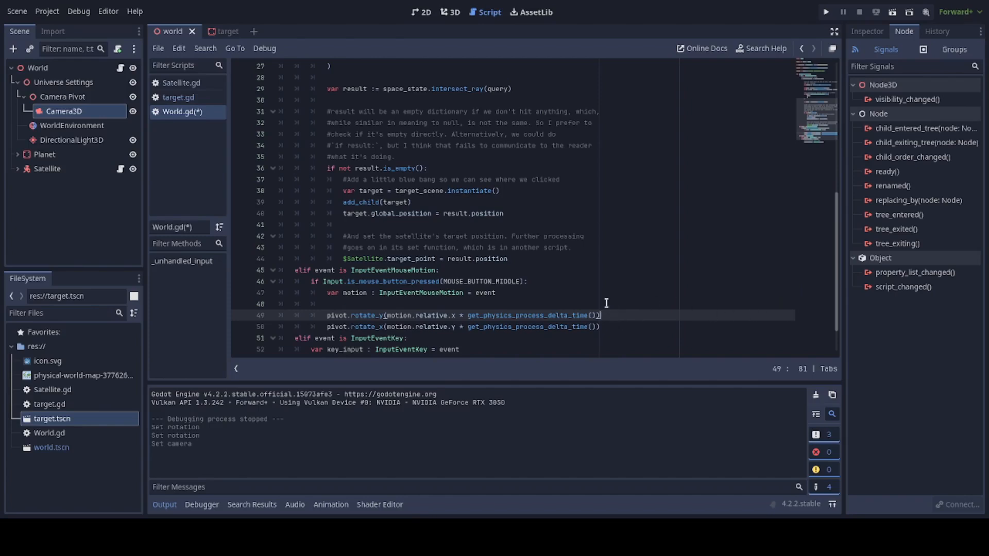
Step: Scroll down to the middle-button mouse motion pivot rotation code
scroll("down", 3)
type("pivot.transform = Transform3D.IDENTITY")
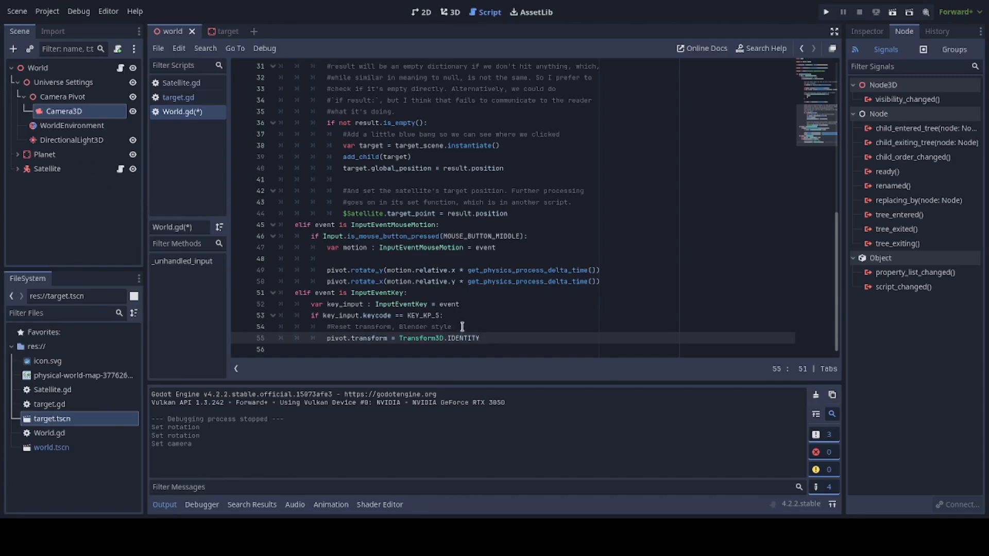
mouse_move(396, 241)
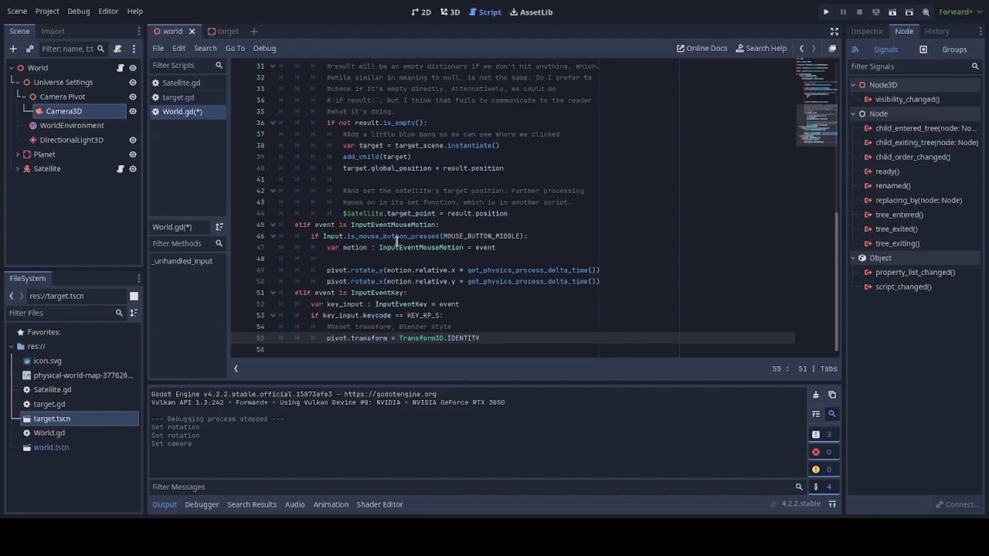
mouse_move(4, 319)
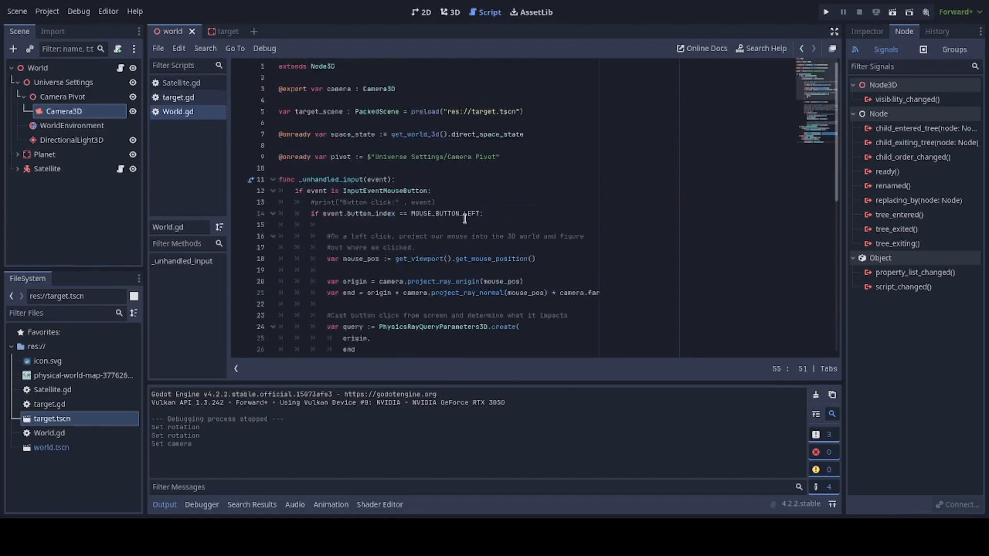
Step: Switch the script editor to Satellite.gd after the numpad-5 reset is in place
left_click(181, 82)
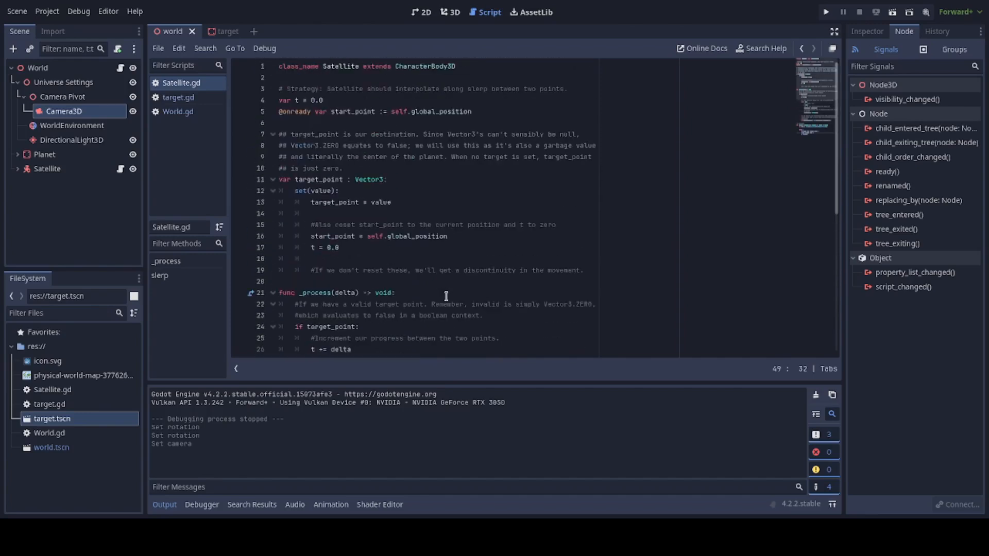
left_click(325, 100)
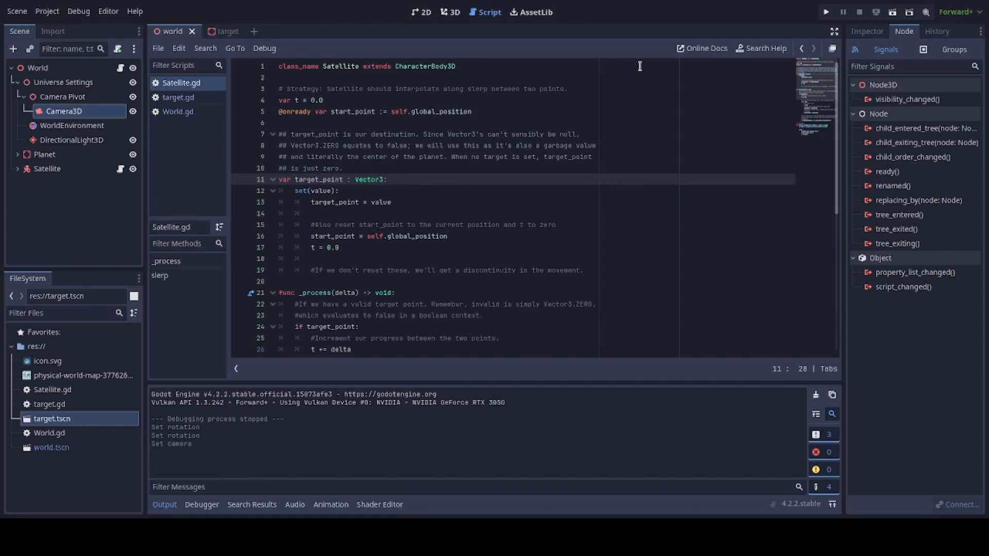
left_click(338, 190)
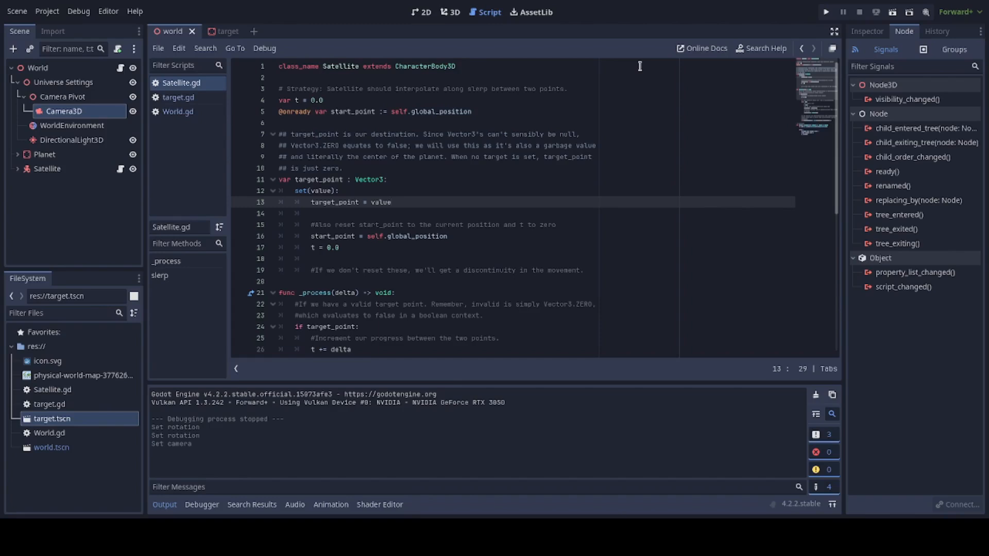
left_click(391, 224)
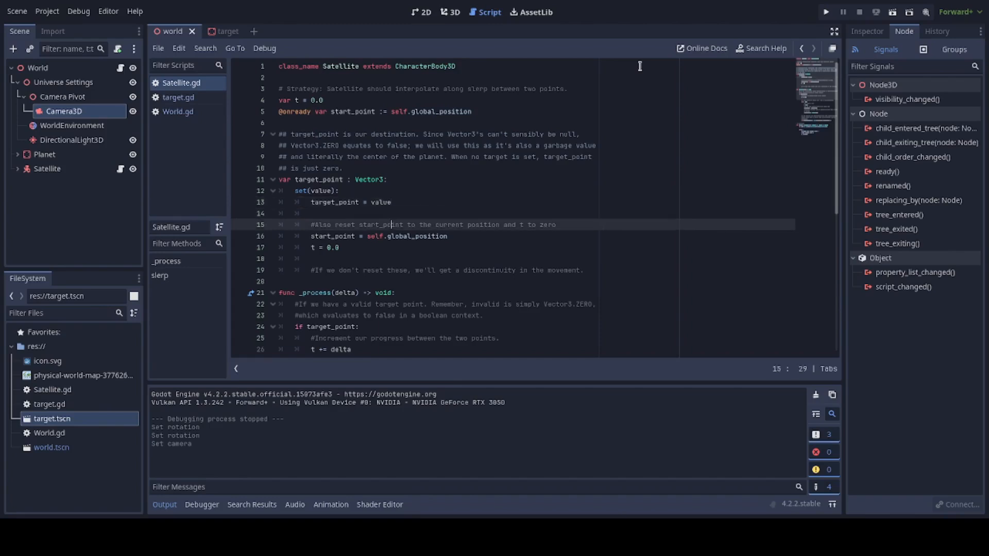
left_click(389, 236)
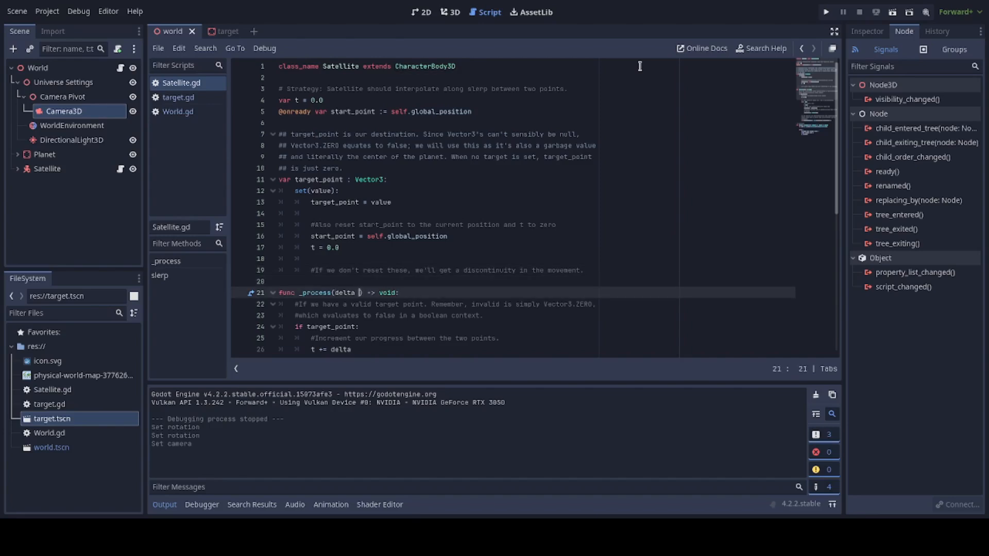
Step: Type delta as float in _process and scale the increment to t += delta * speed
type(": float")
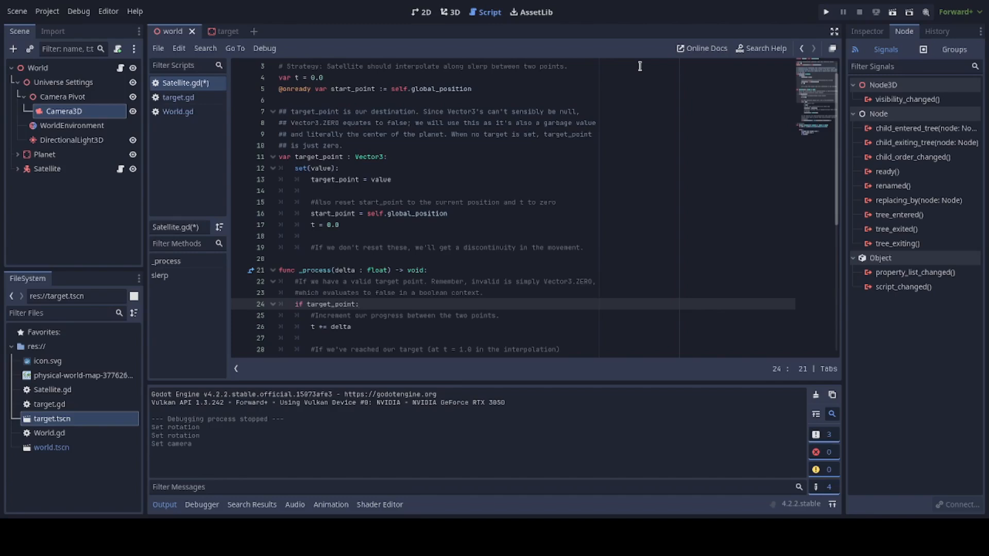
left_click(351, 327)
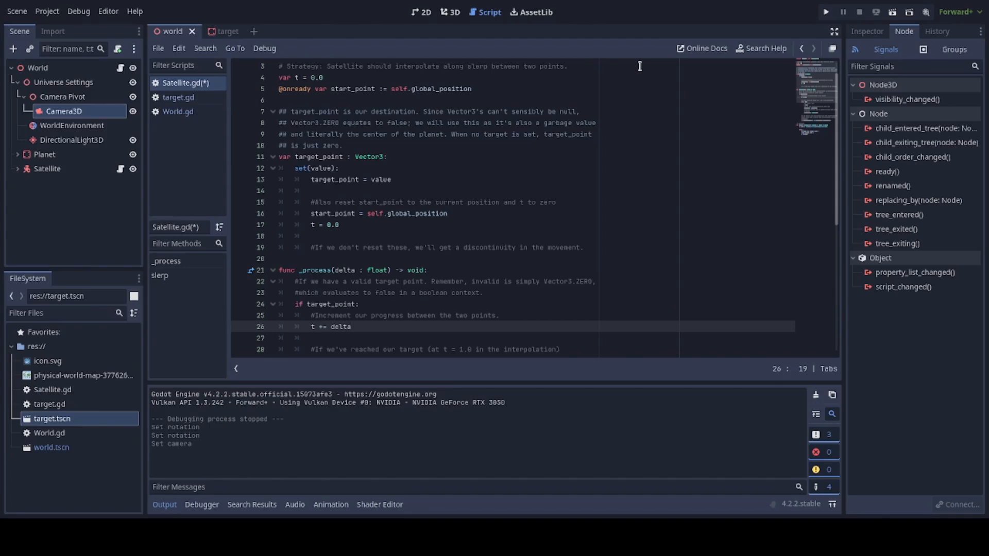
type("* sp")
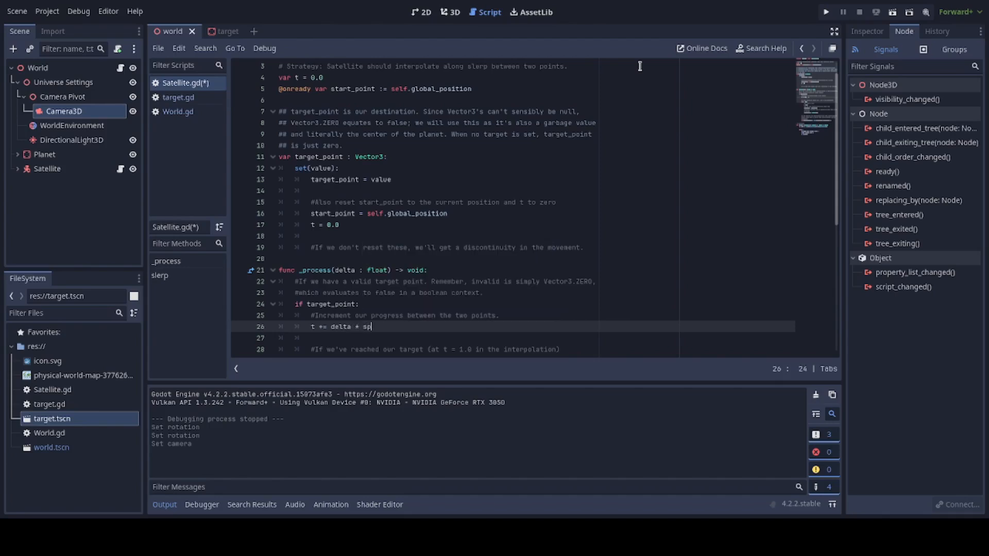
type("eed")
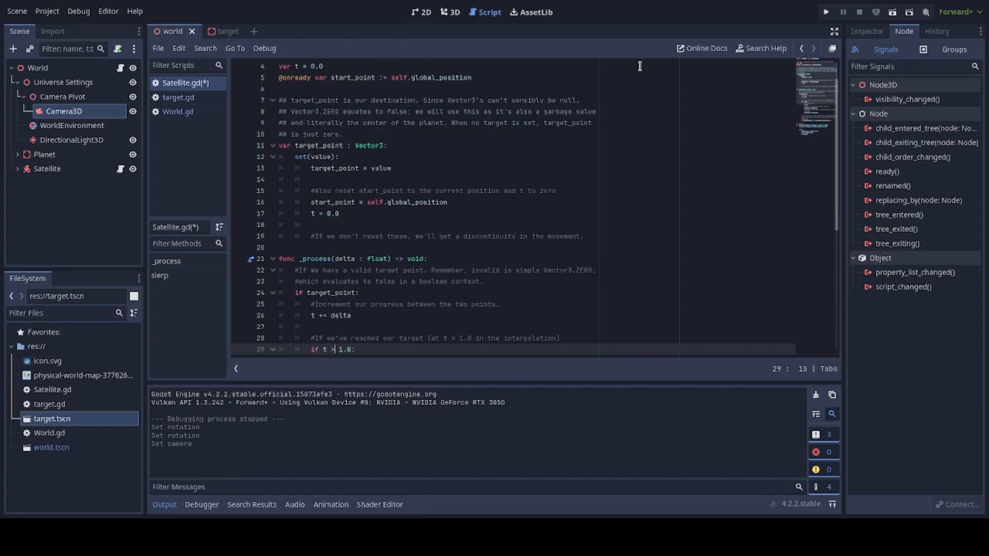
Step: Change the arrival check to t >= 1.0 and review the reset of target_point to Vector3.ZERO
type("=")
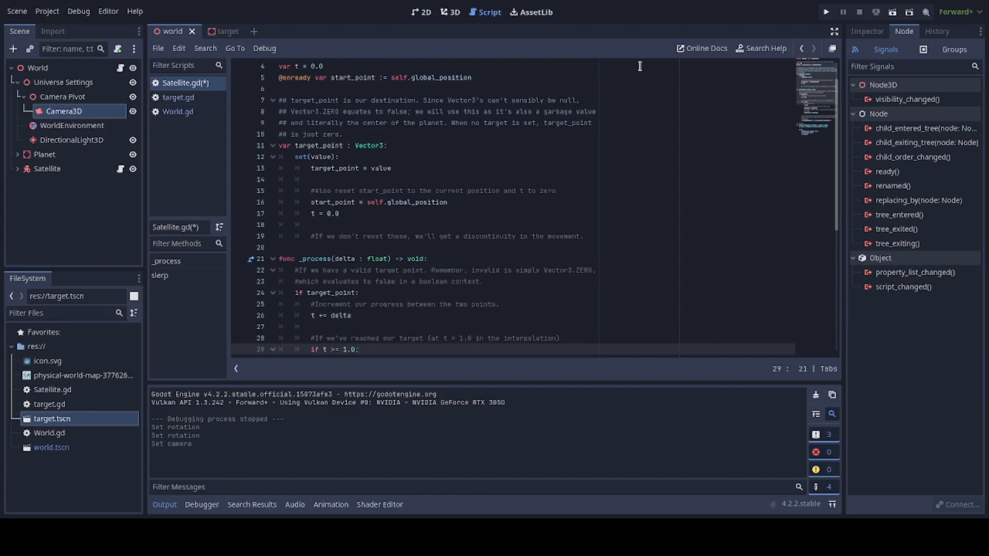
scroll("down", 3)
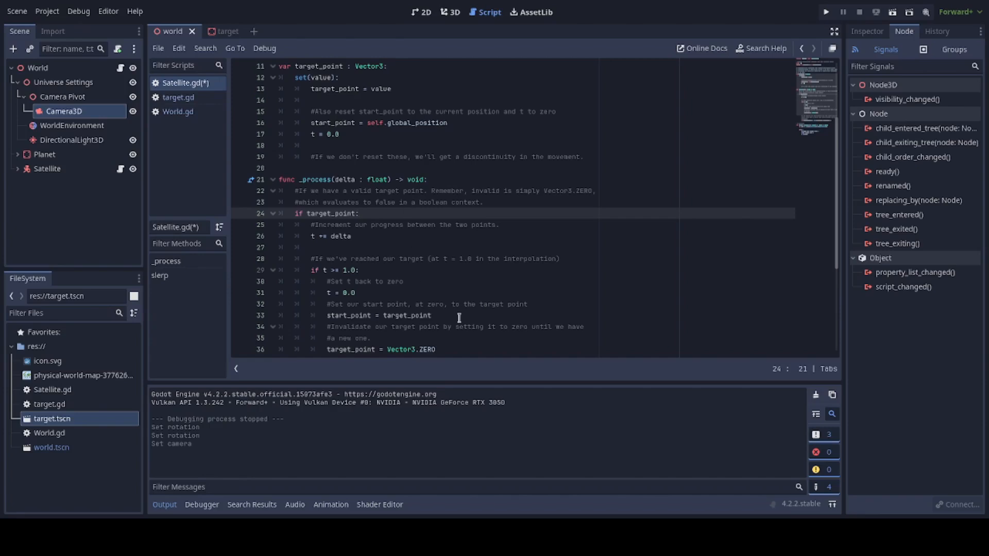
left_click(433, 349)
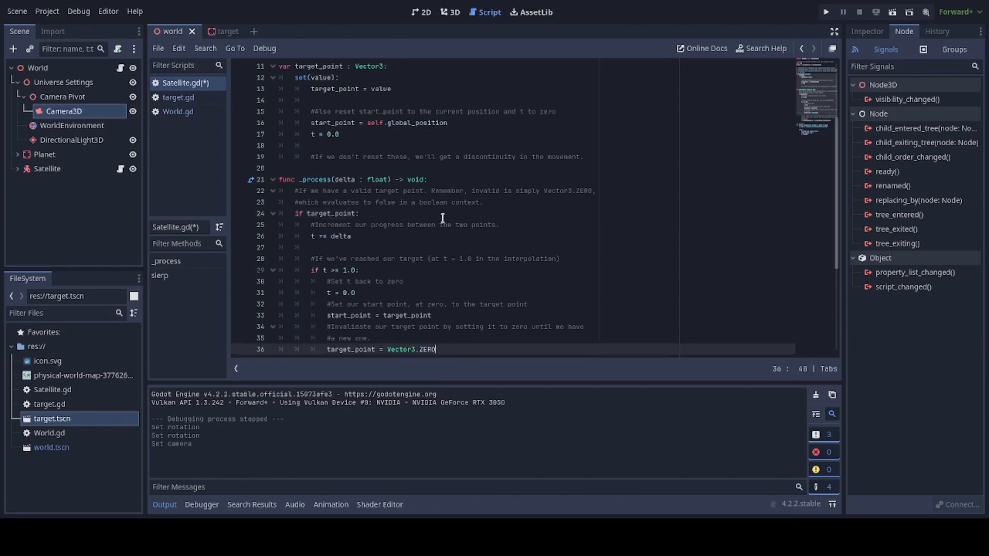
mouse_move(438, 233)
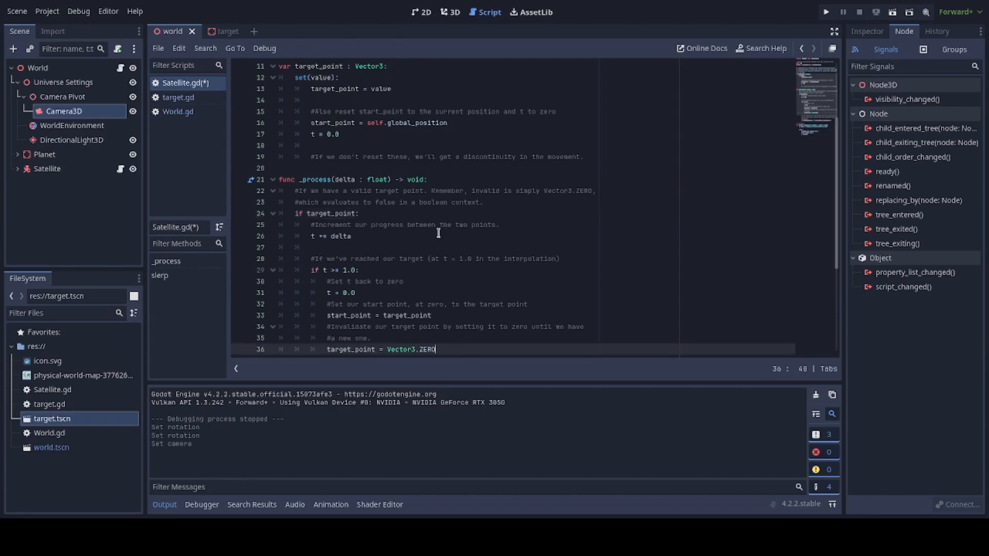
scroll("down", 3)
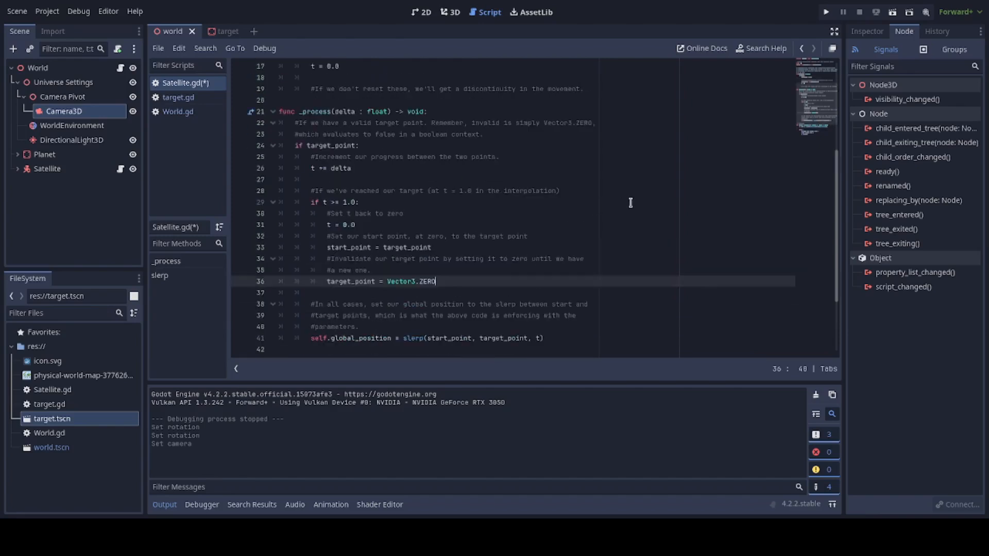
mouse_move(608, 189)
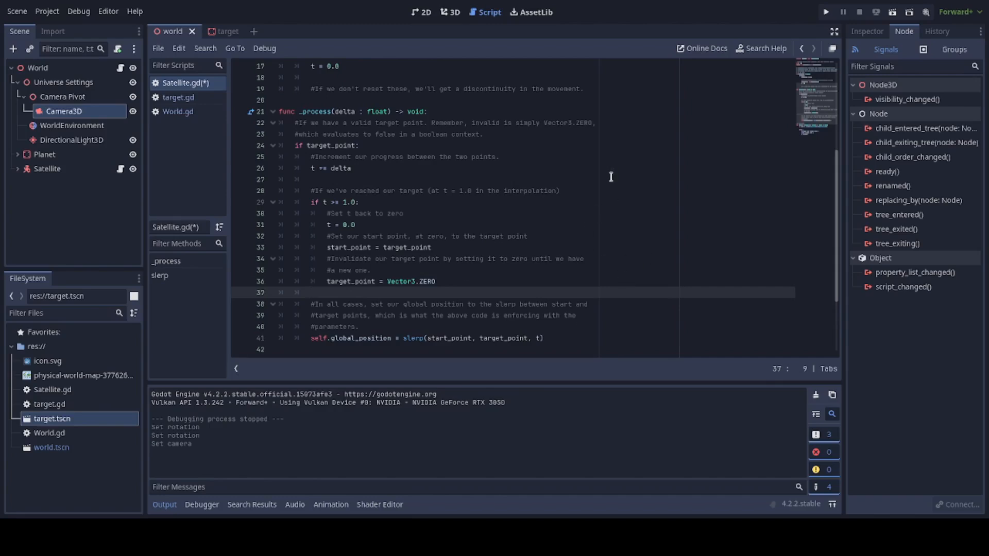
left_click(389, 338)
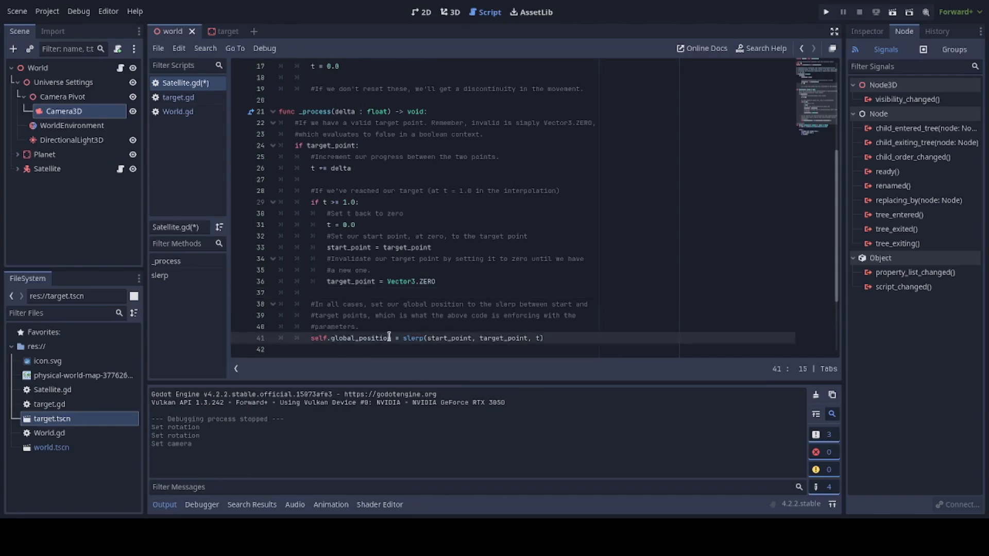
double_click(414, 338)
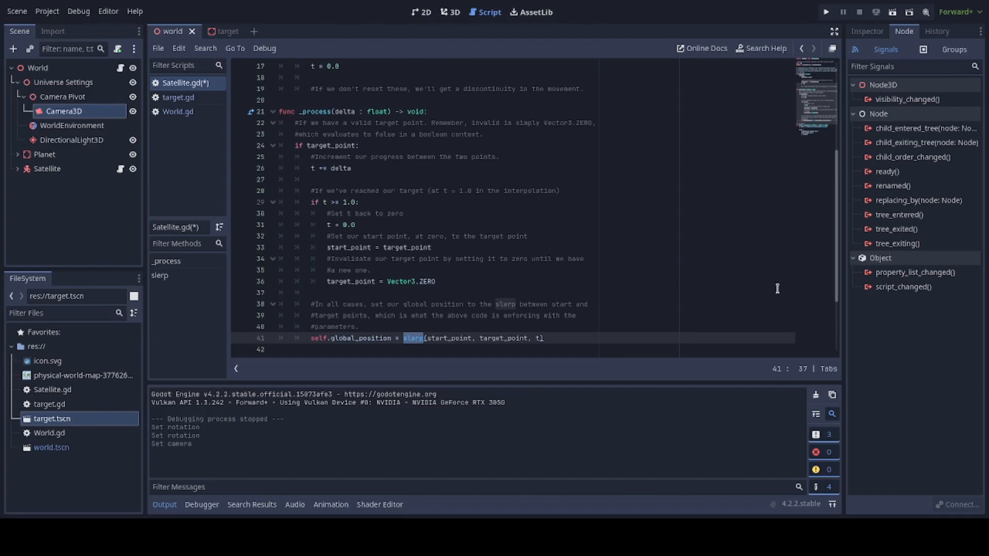
mouse_move(833, 18)
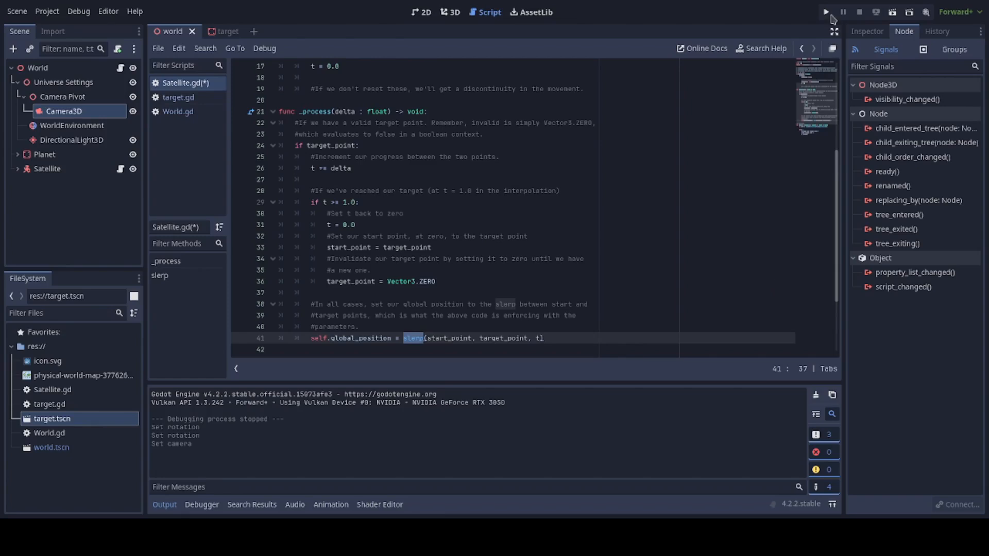
double_click(448, 338)
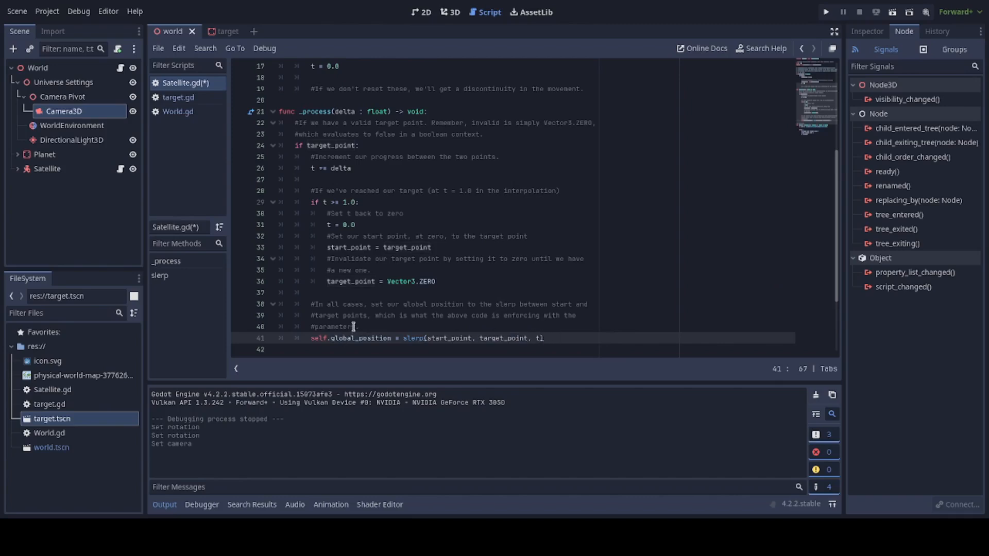
mouse_move(615, 322)
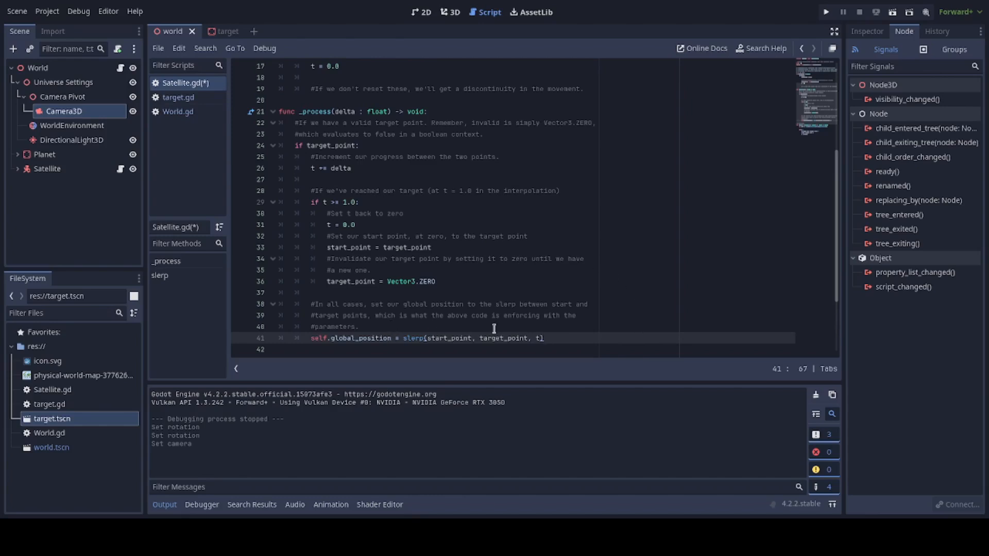
mouse_move(596, 284)
type("var omega := acos(p0.normalized().dot(p1.normalized()))")
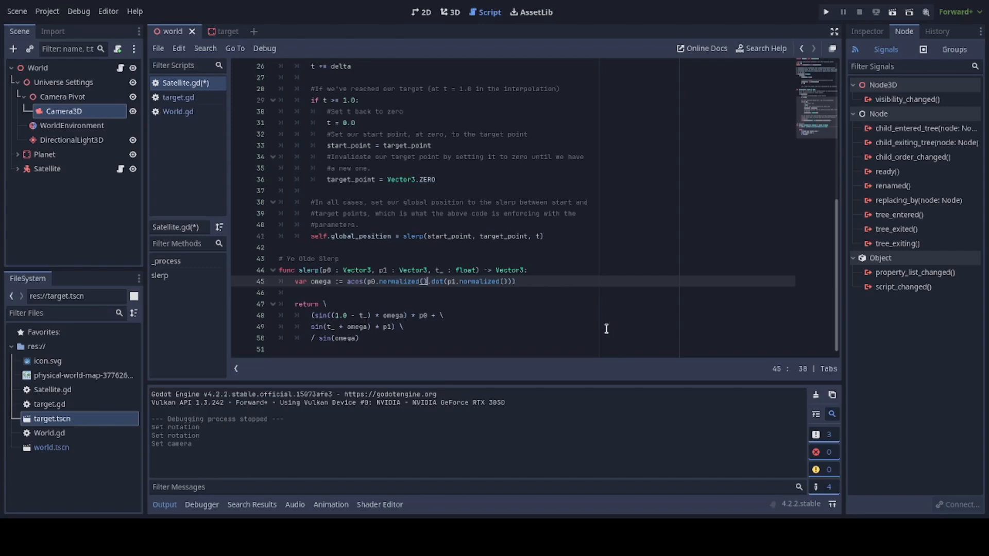
Step: Review the slerp formula's omega and sin terms, then run the project to test the satellite
left_click(324, 304)
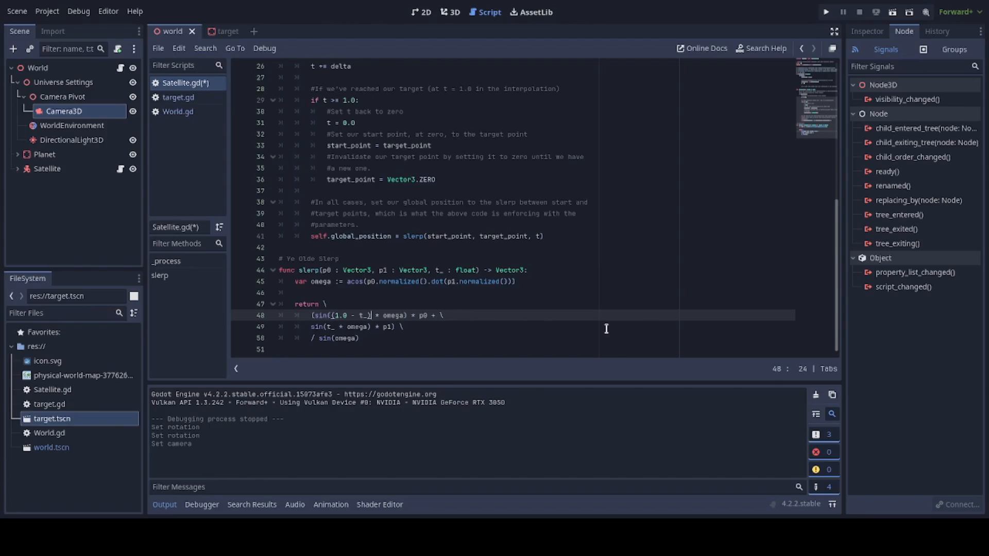
left_click(339, 315)
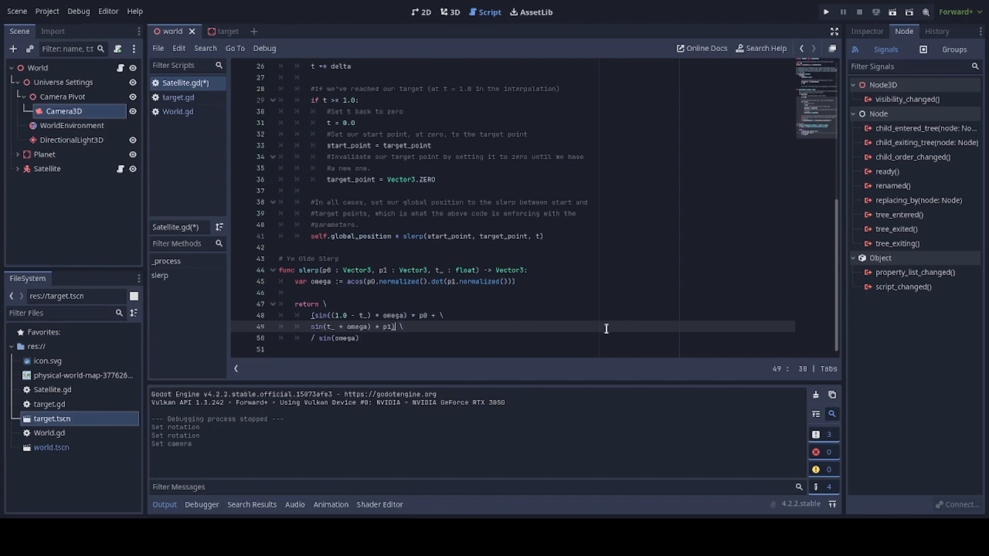
left_click(311, 326)
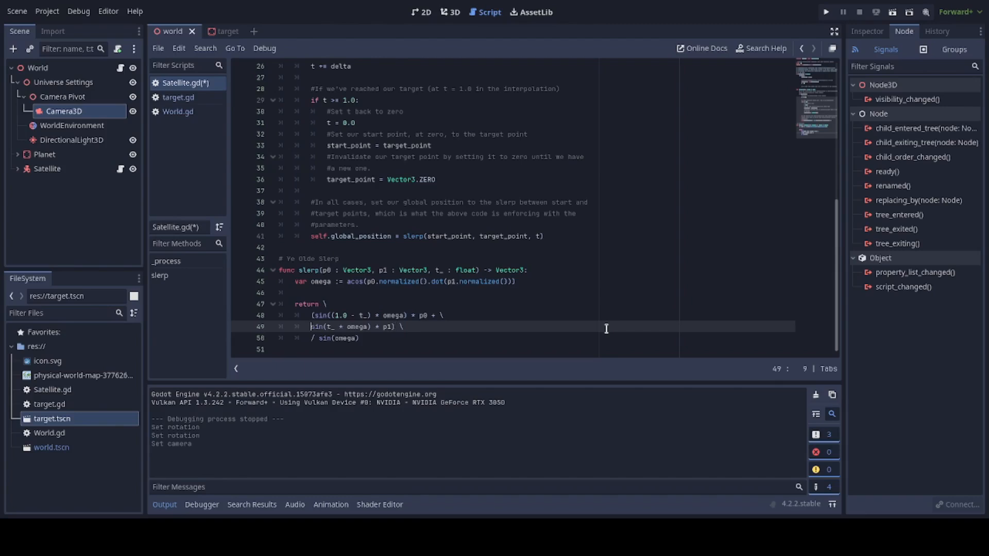
double_click(338, 338)
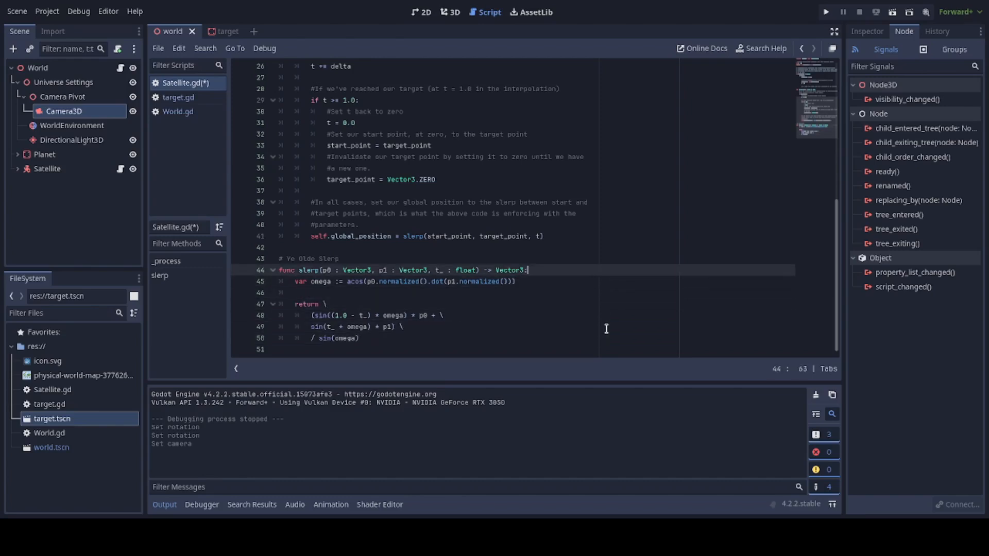
left_click(417, 270)
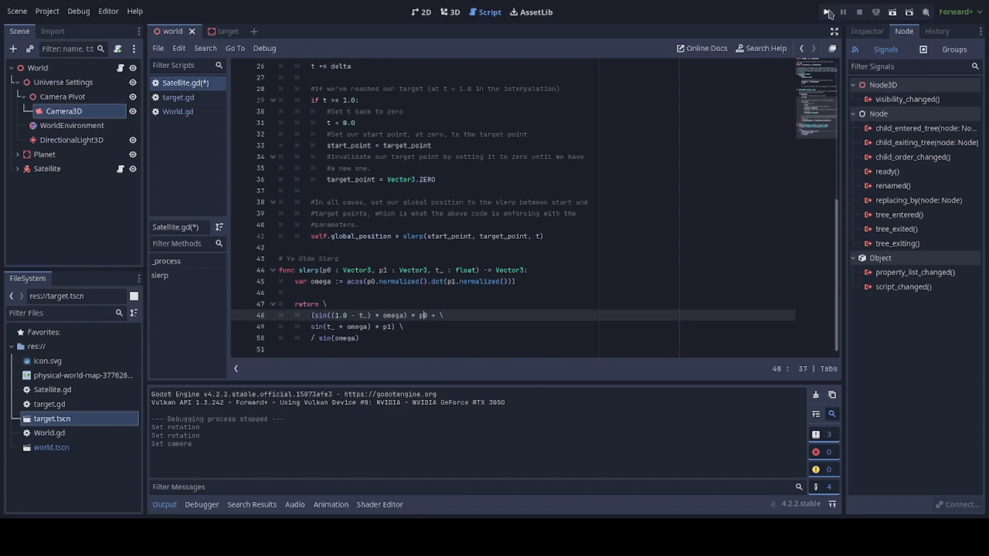
left_click(825, 11)
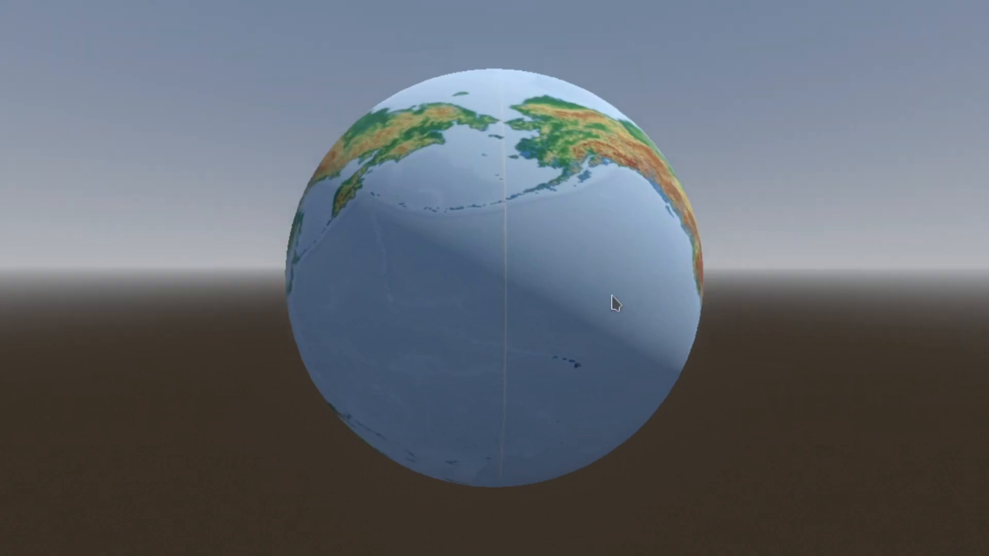